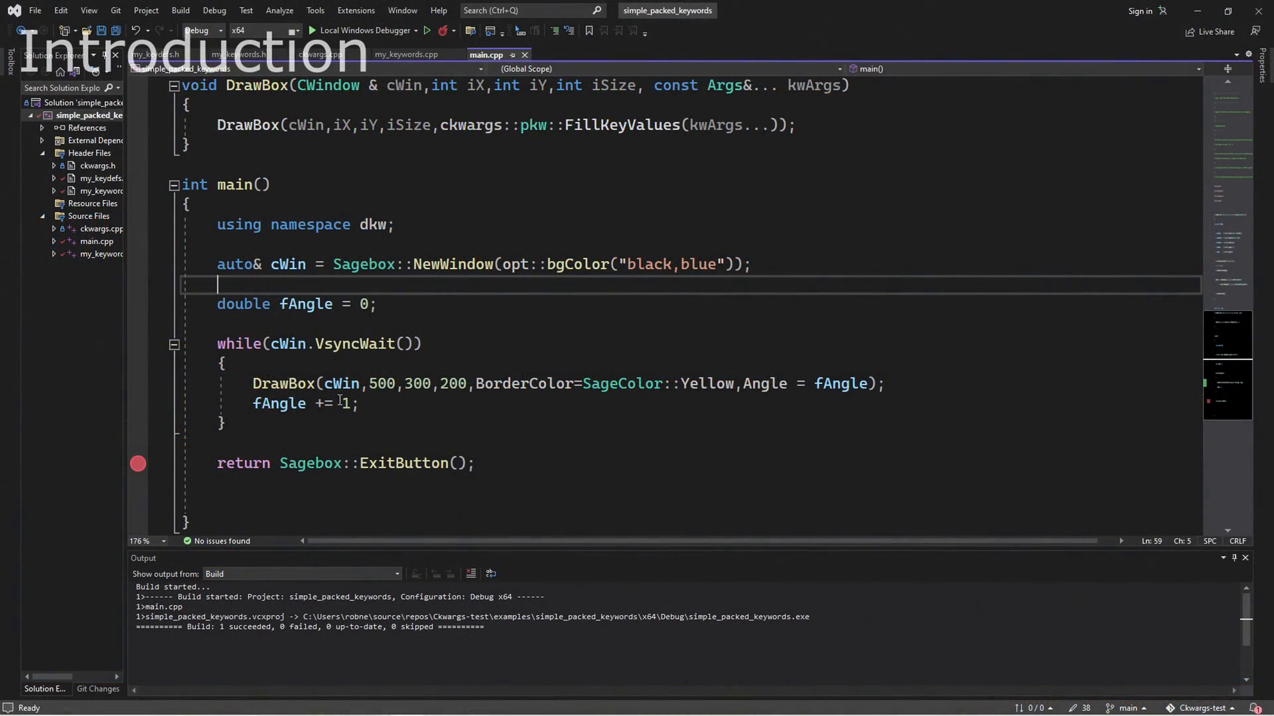
# - Launch the simple_packed_keywords program to show the spinning box with a yellow border
pyautogui.doubleClick(523, 384)
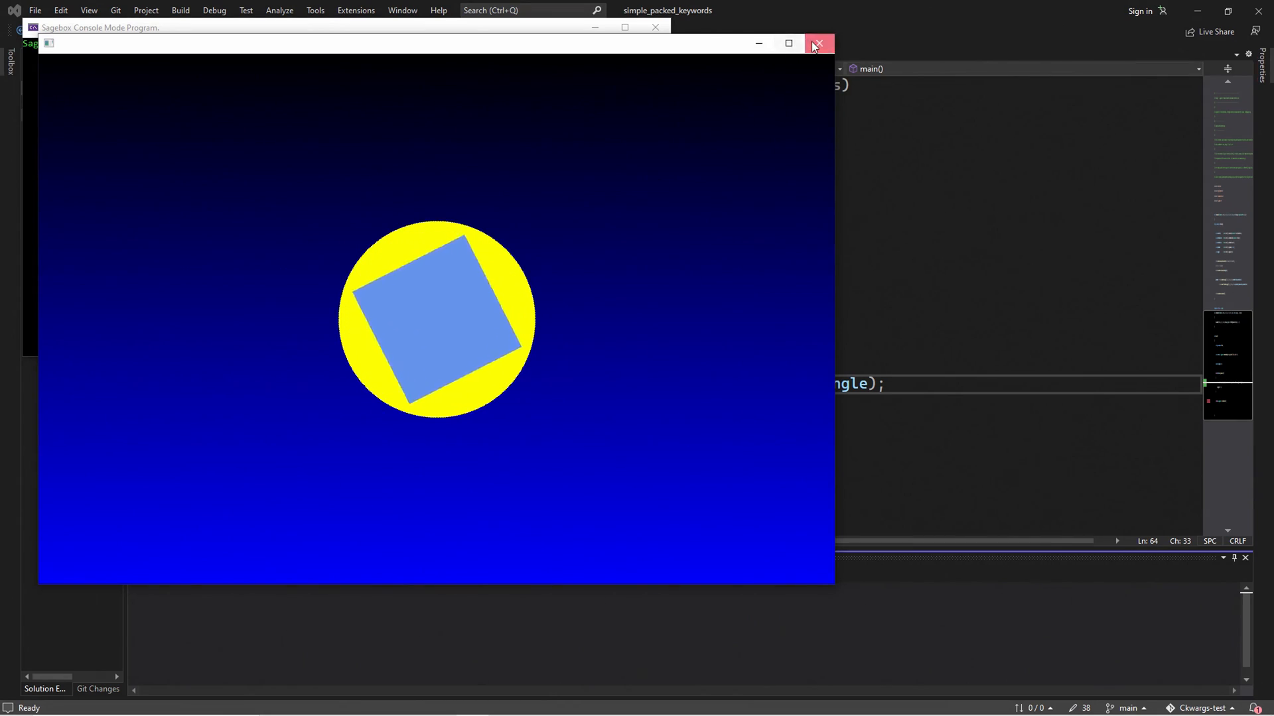
pyautogui.click(819, 43)
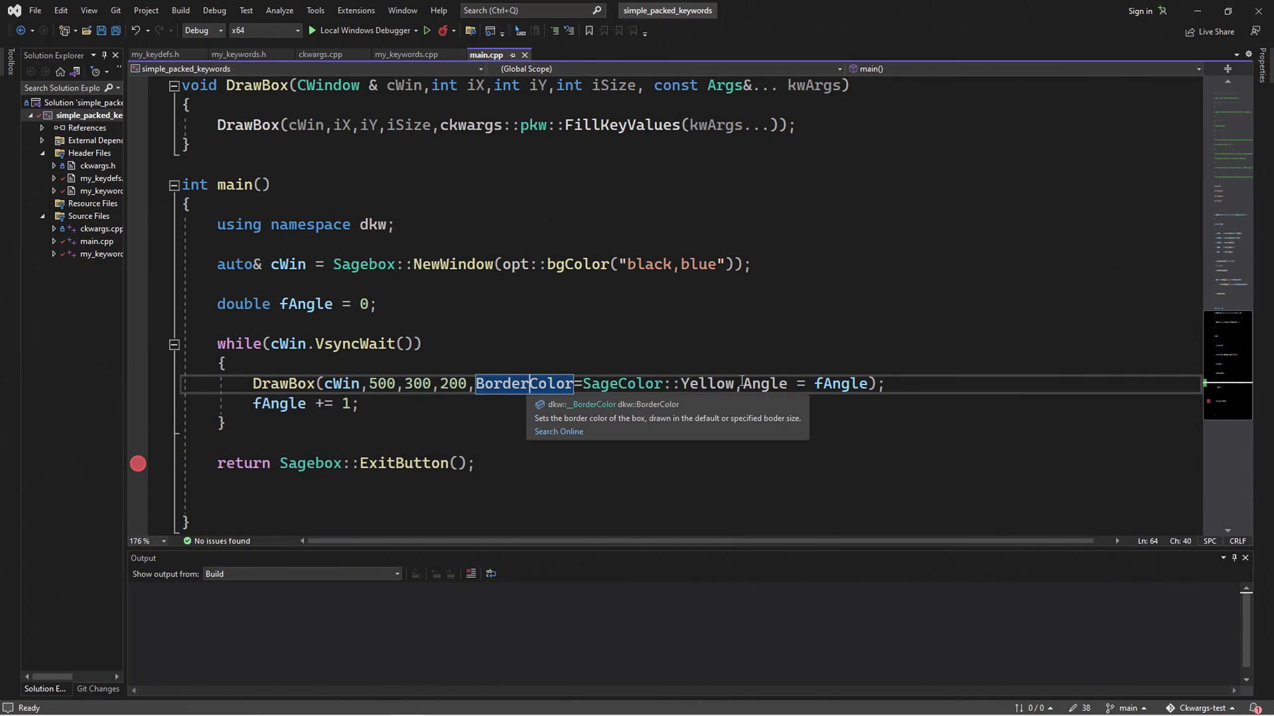
pyautogui.doubleClick(765, 384)
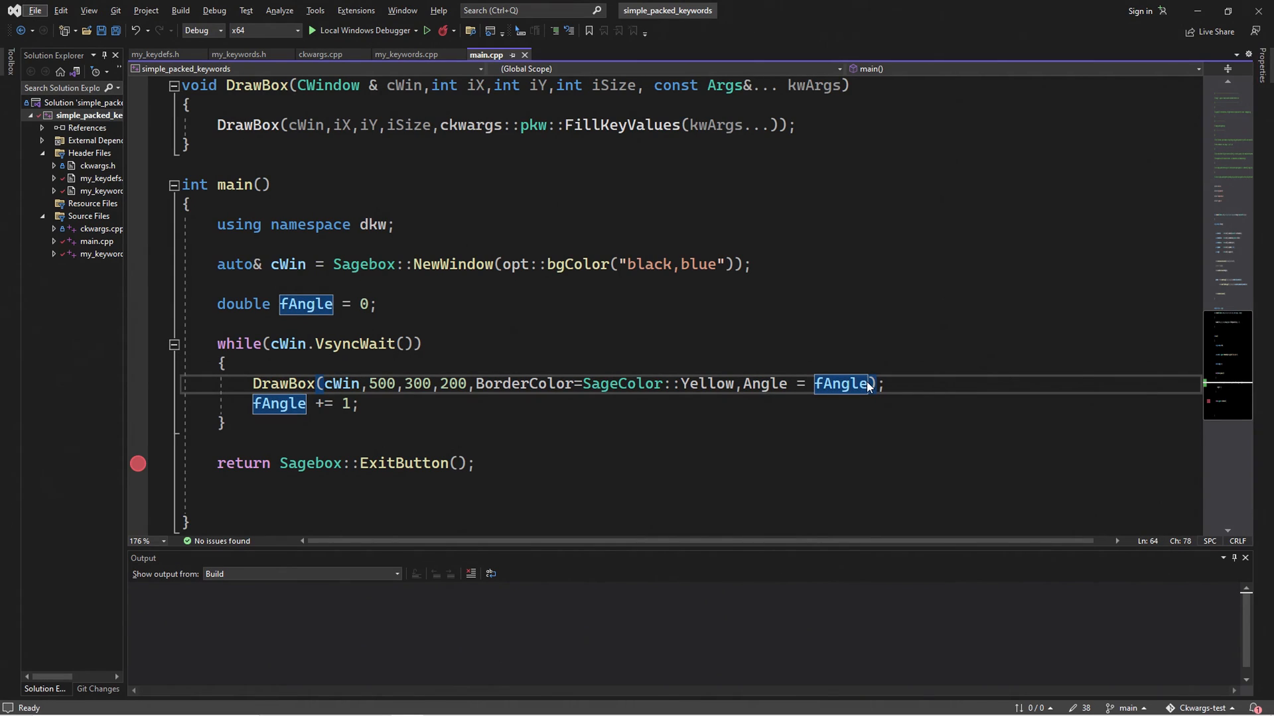
pyautogui.moveTo(842, 384)
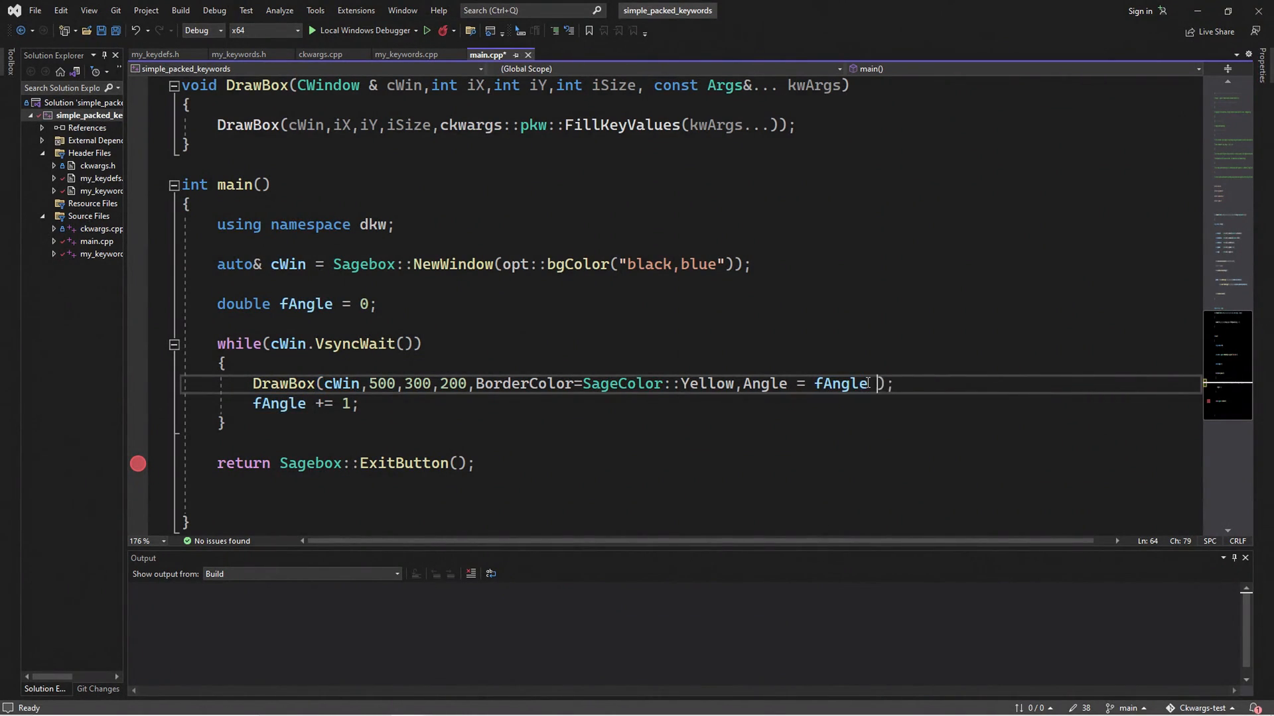
pyautogui.press('Backspace')
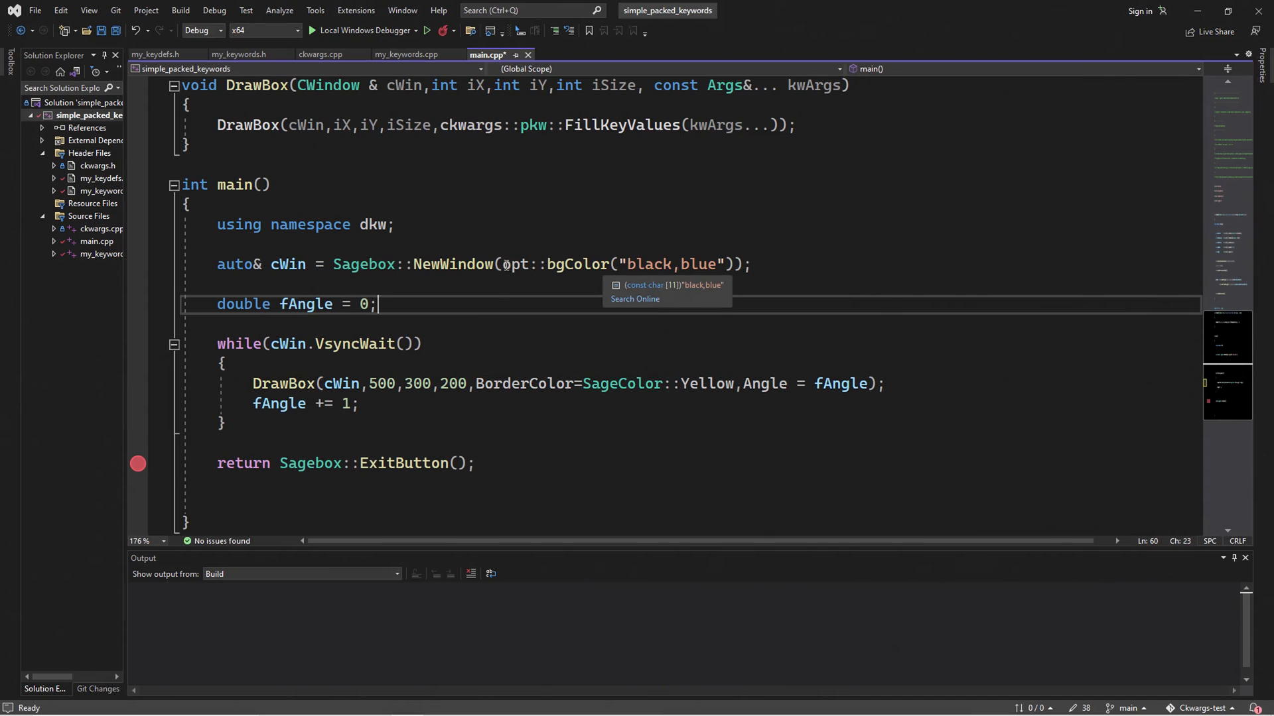
pyautogui.moveTo(503, 264); pyautogui.dragTo(656, 264)
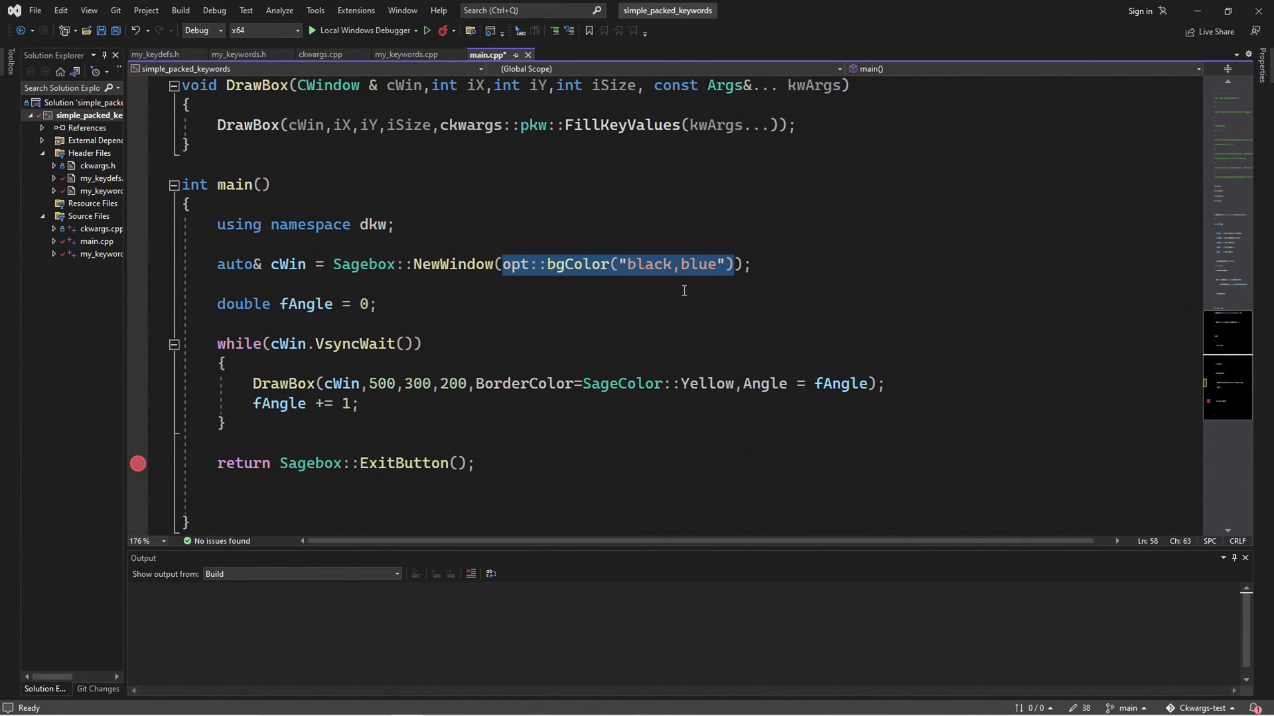
pyautogui.click(548, 265)
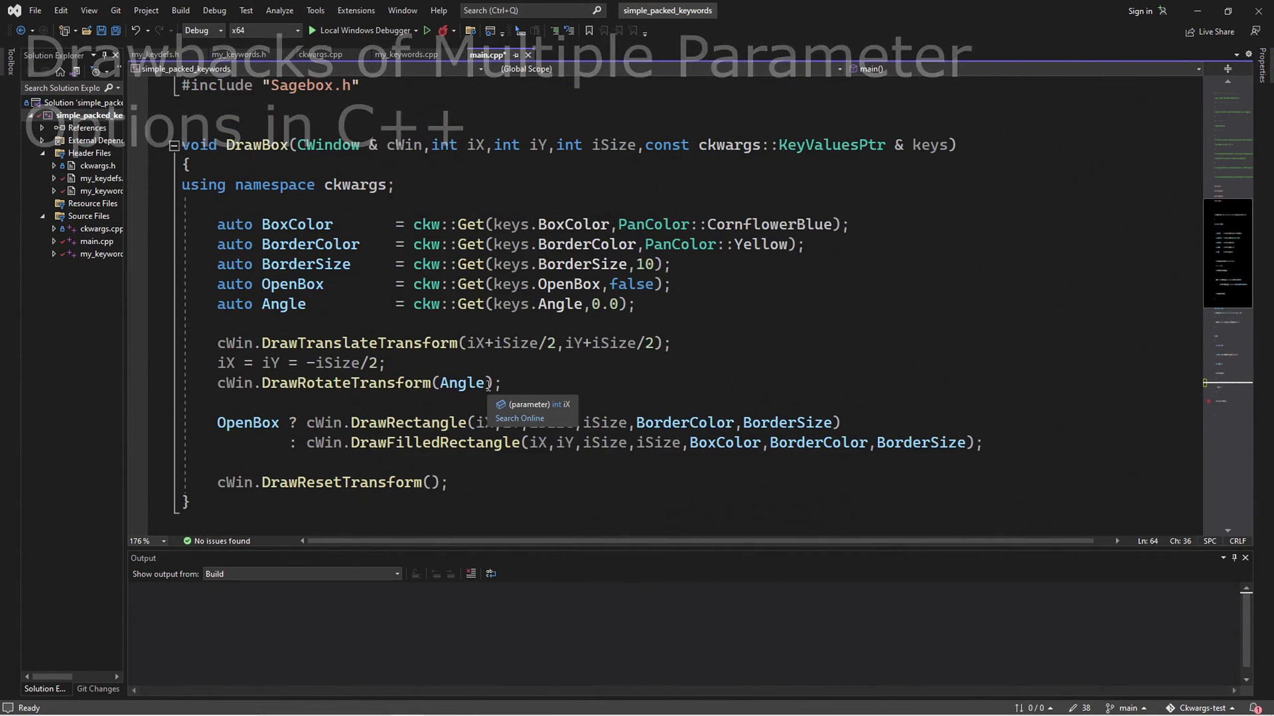
# - Review the ckw::Get DrawBox signature, removing the const qualifier from the keys parameter
pyautogui.moveTo(297, 145); pyautogui.dragTo(608, 145)
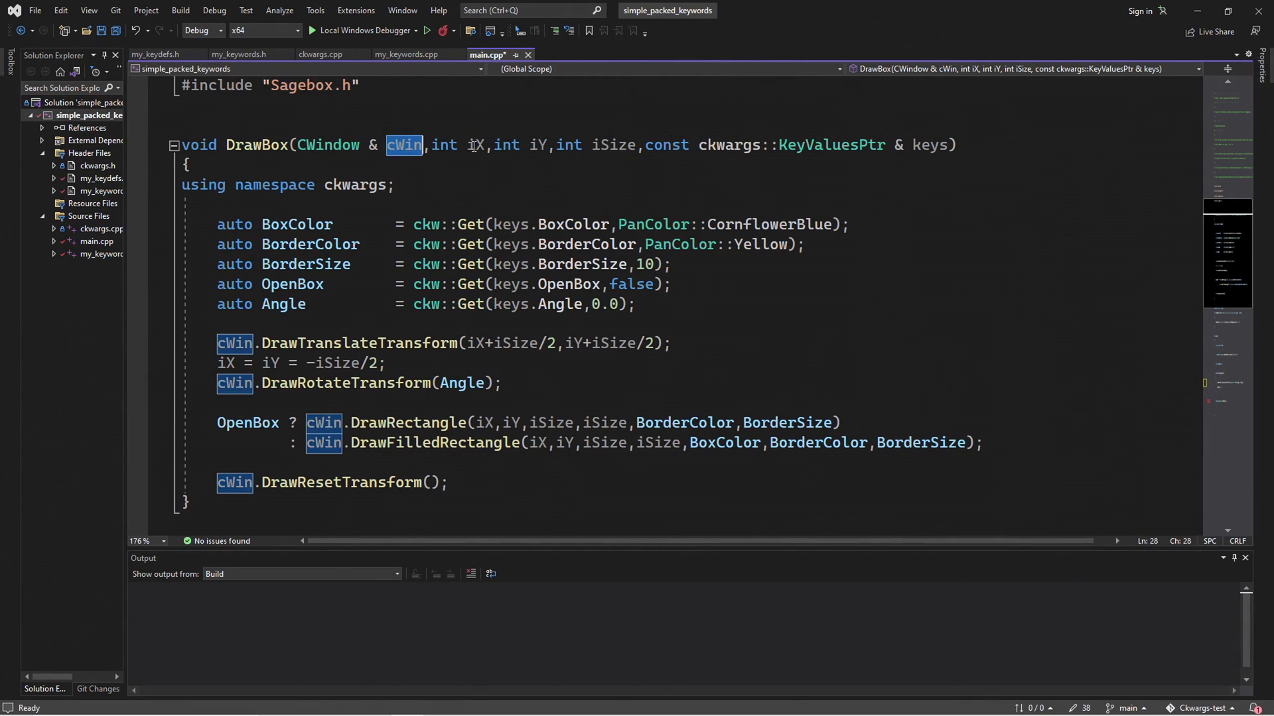
pyautogui.doubleClick(612, 145)
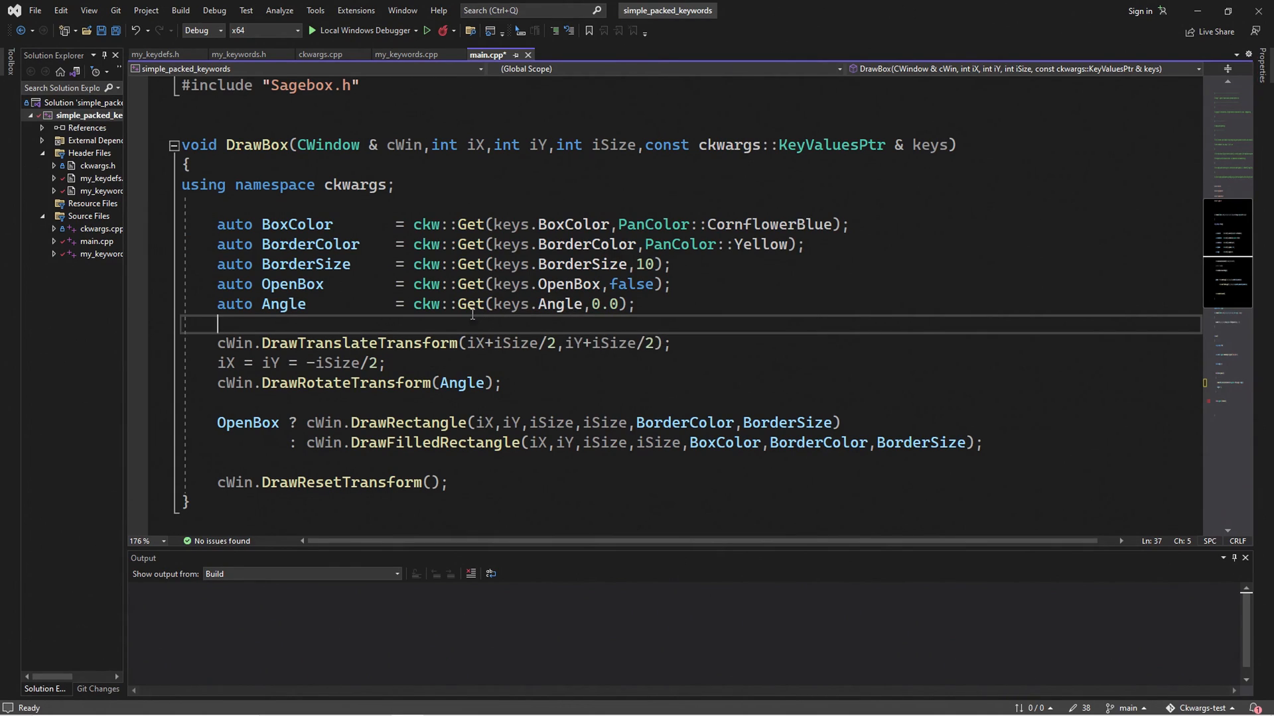
pyautogui.doubleClick(665, 145)
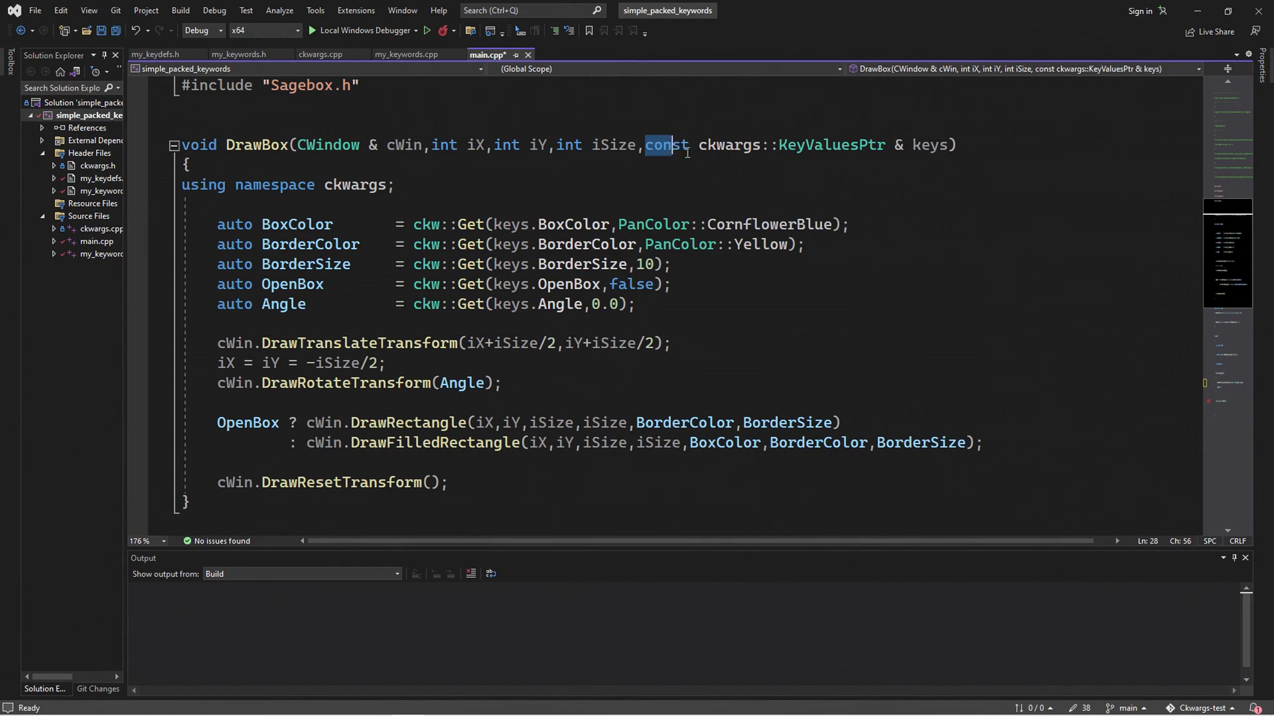
pyautogui.press('Delete')
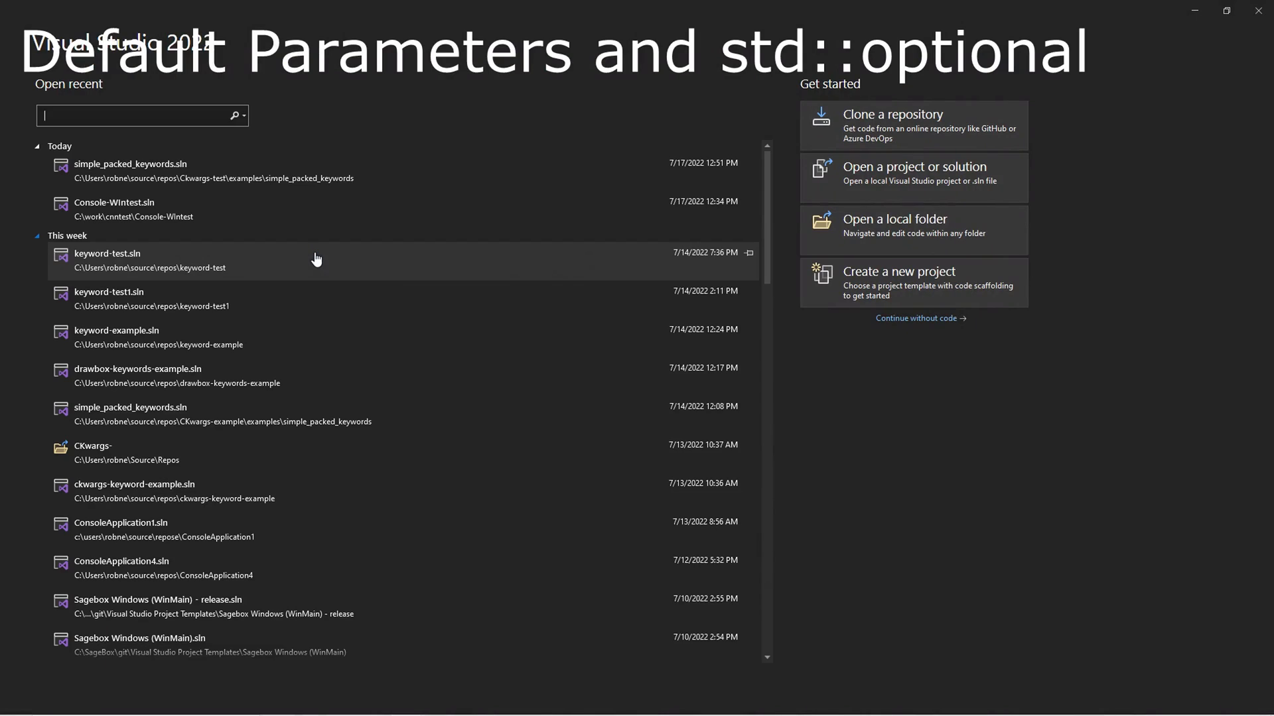
# - Load keyword-test.sln from the recent solutions list
pyautogui.doubleClick(106, 254)
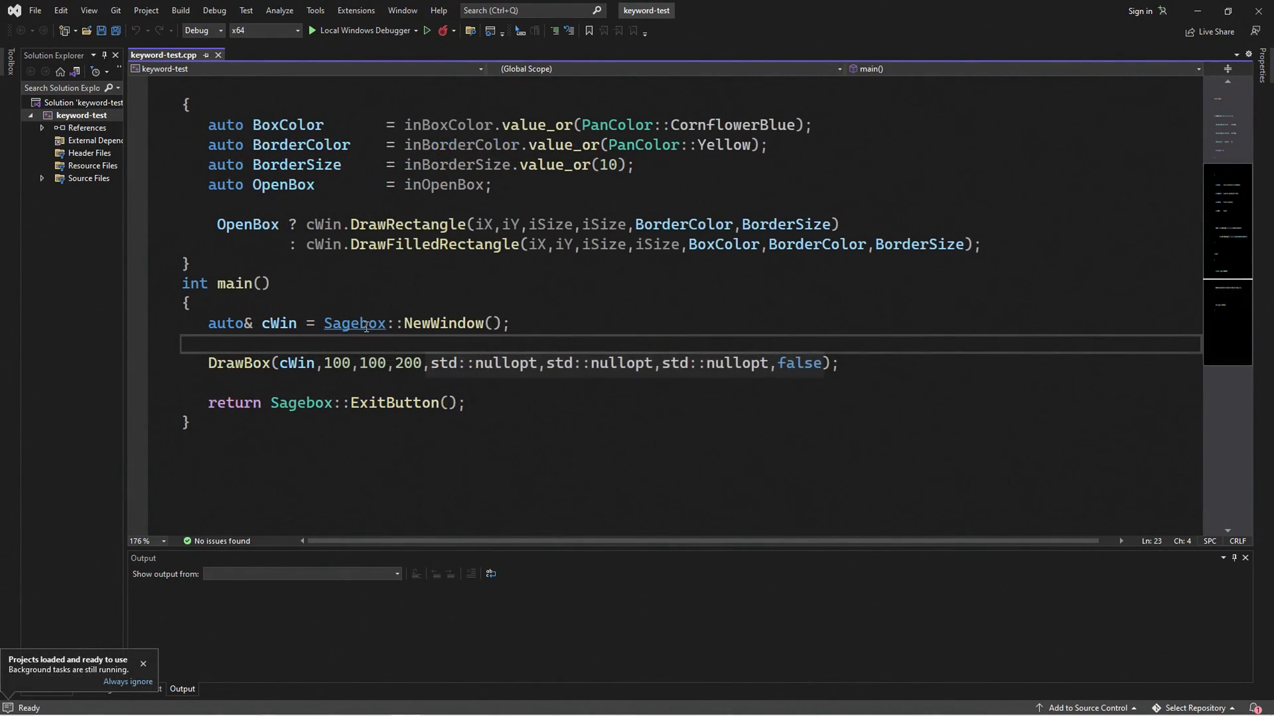
pyautogui.moveTo(425, 363); pyautogui.dragTo(821, 363)
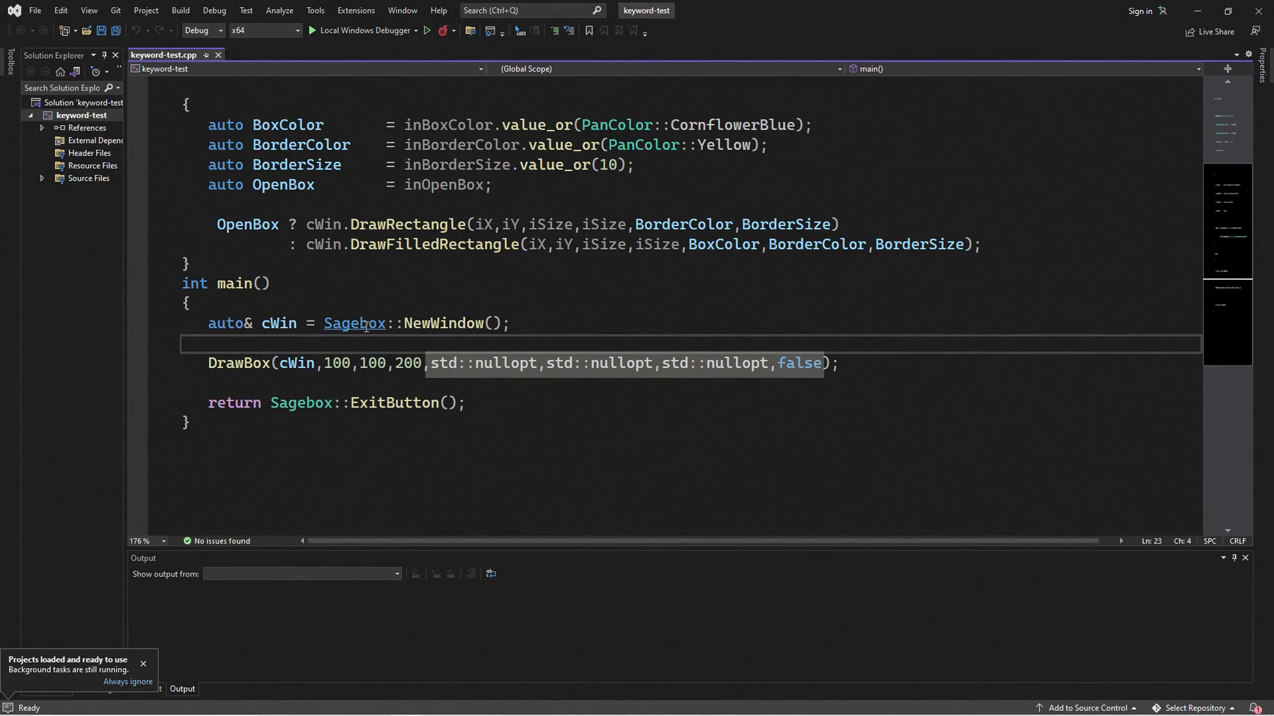
pyautogui.click(317, 30)
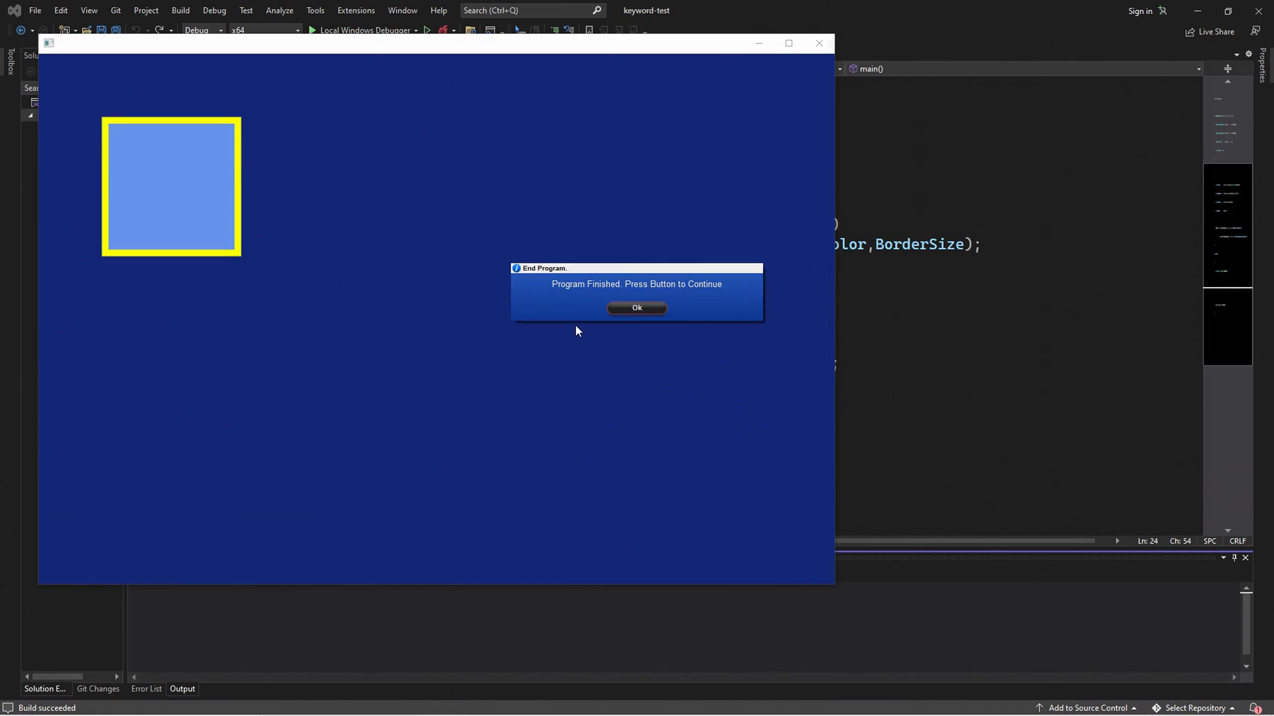
pyautogui.click(637, 308)
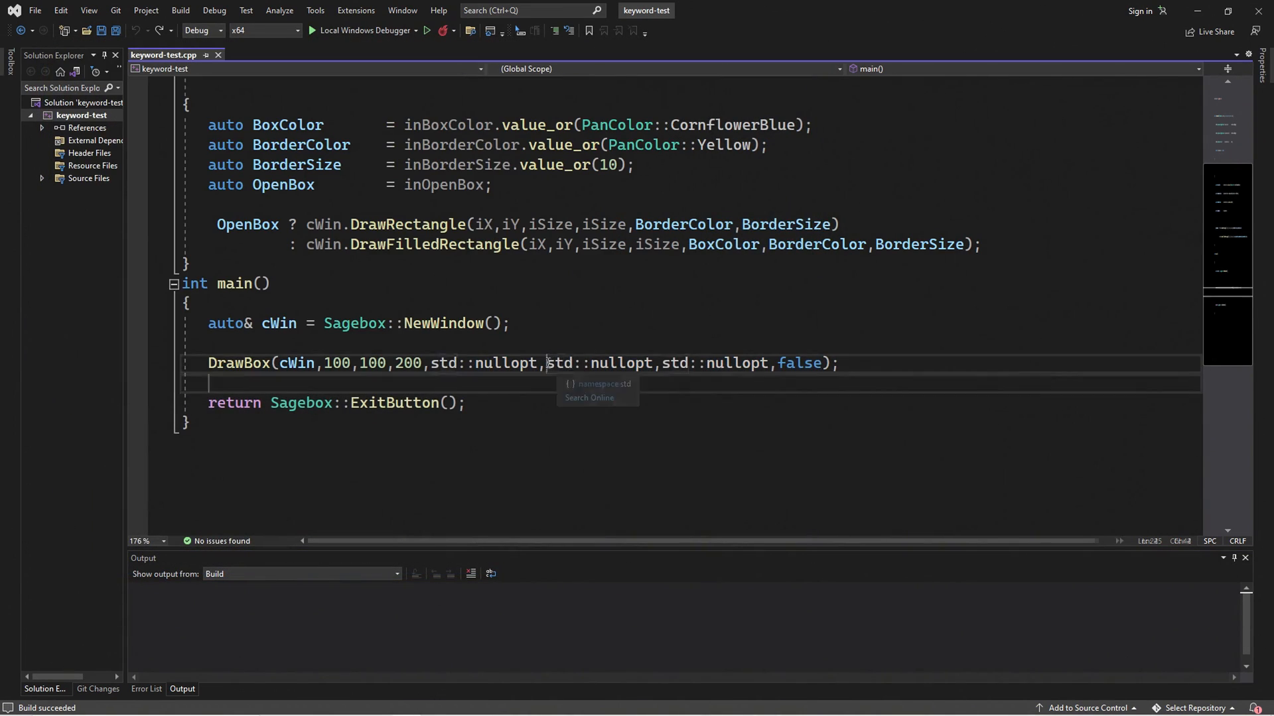
pyautogui.write('PanColor::White')
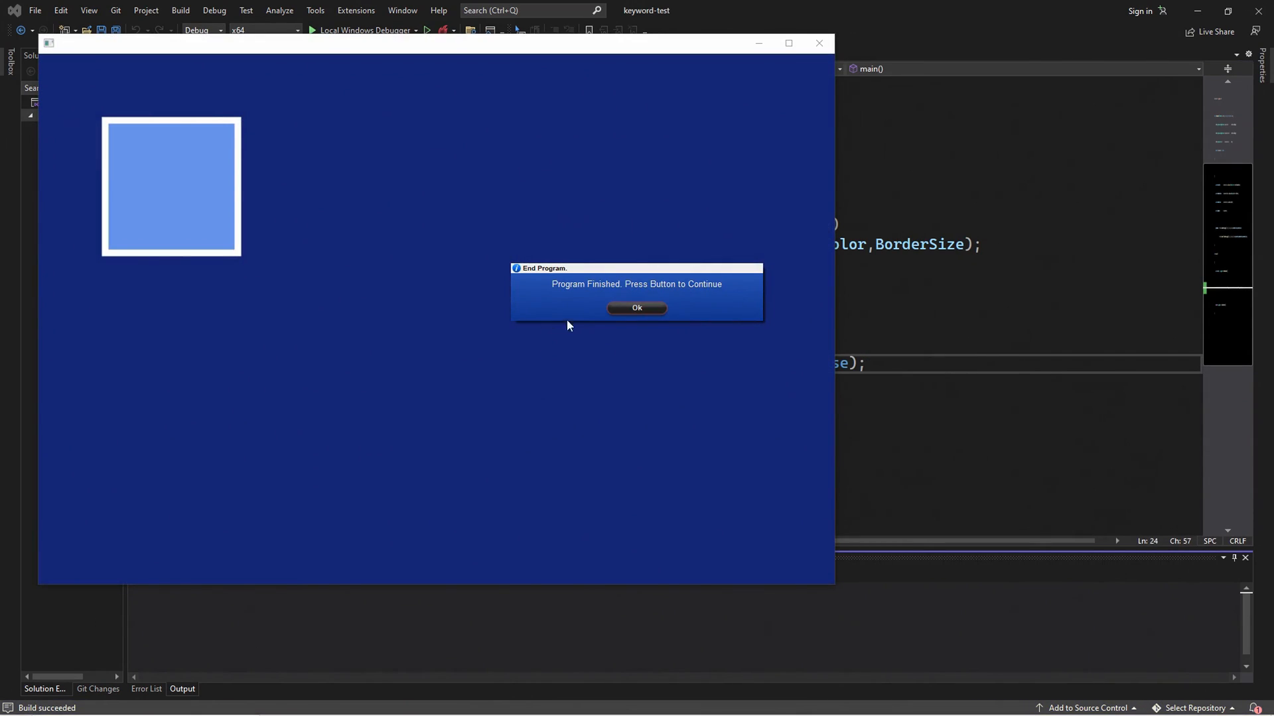
pyautogui.click(636, 308)
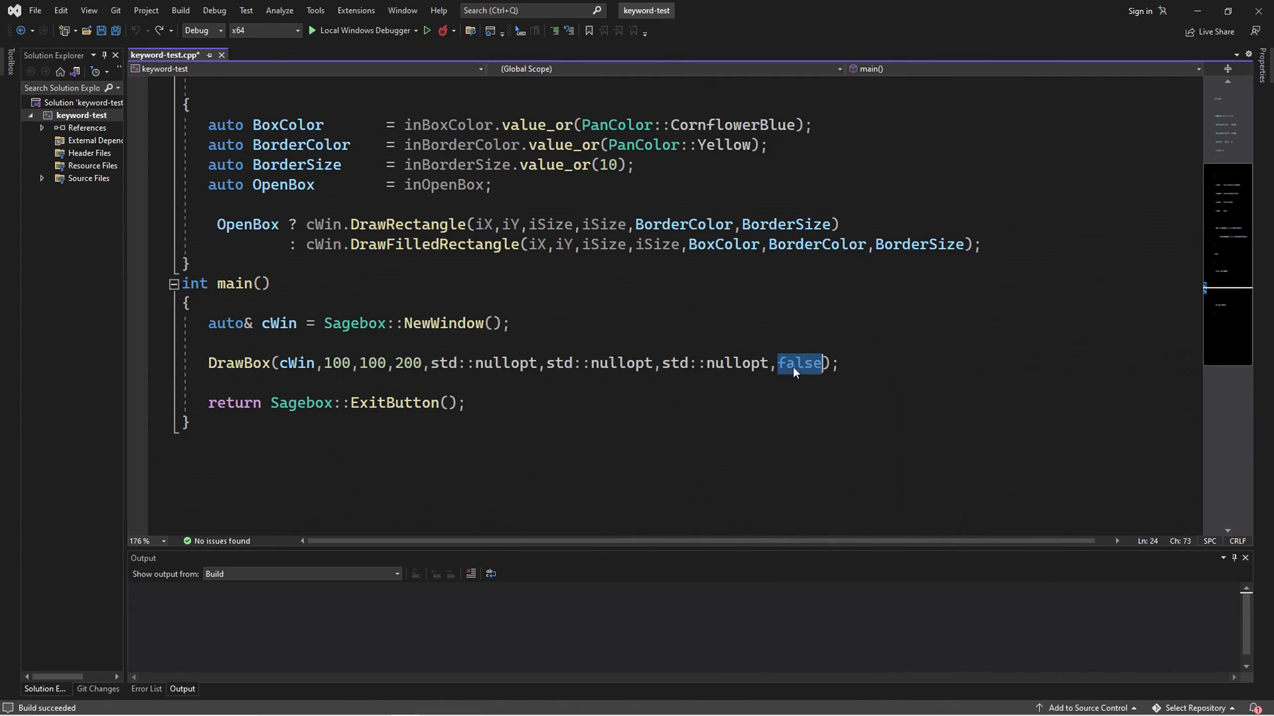
pyautogui.write('true')
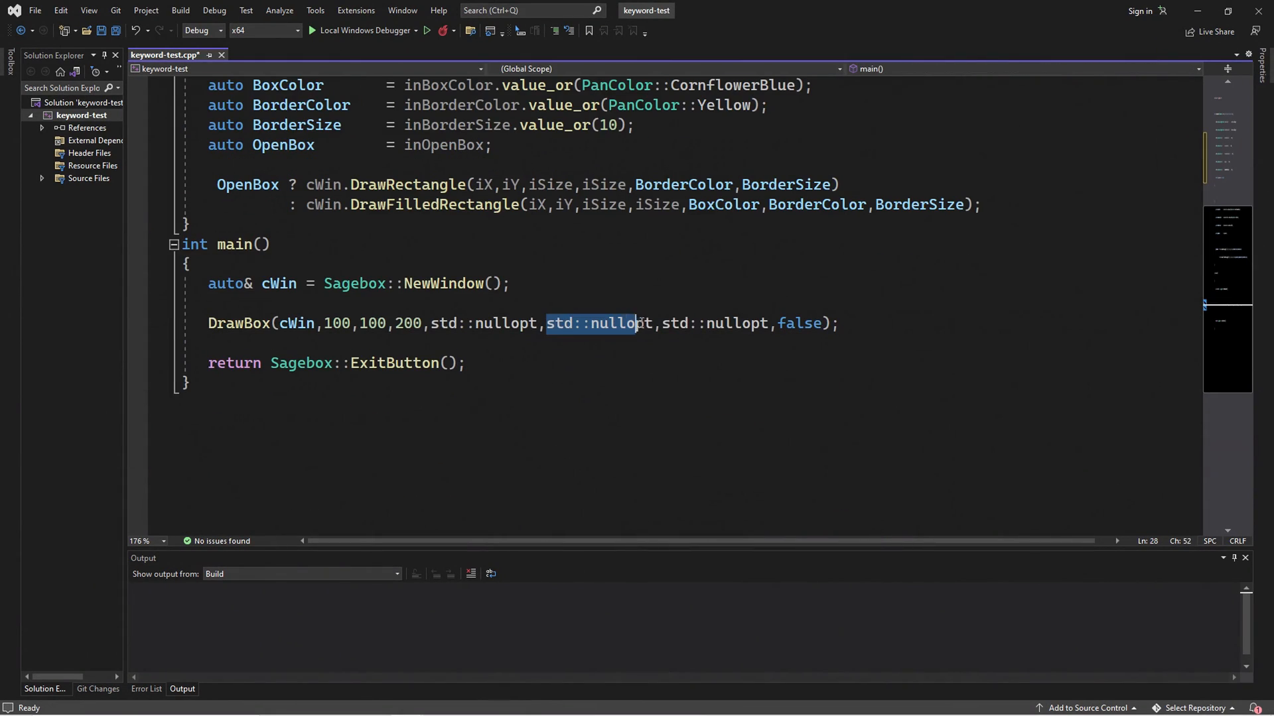
pyautogui.write(',std::nullopt,std::nullopt,std::nullopt,std::nullopt')
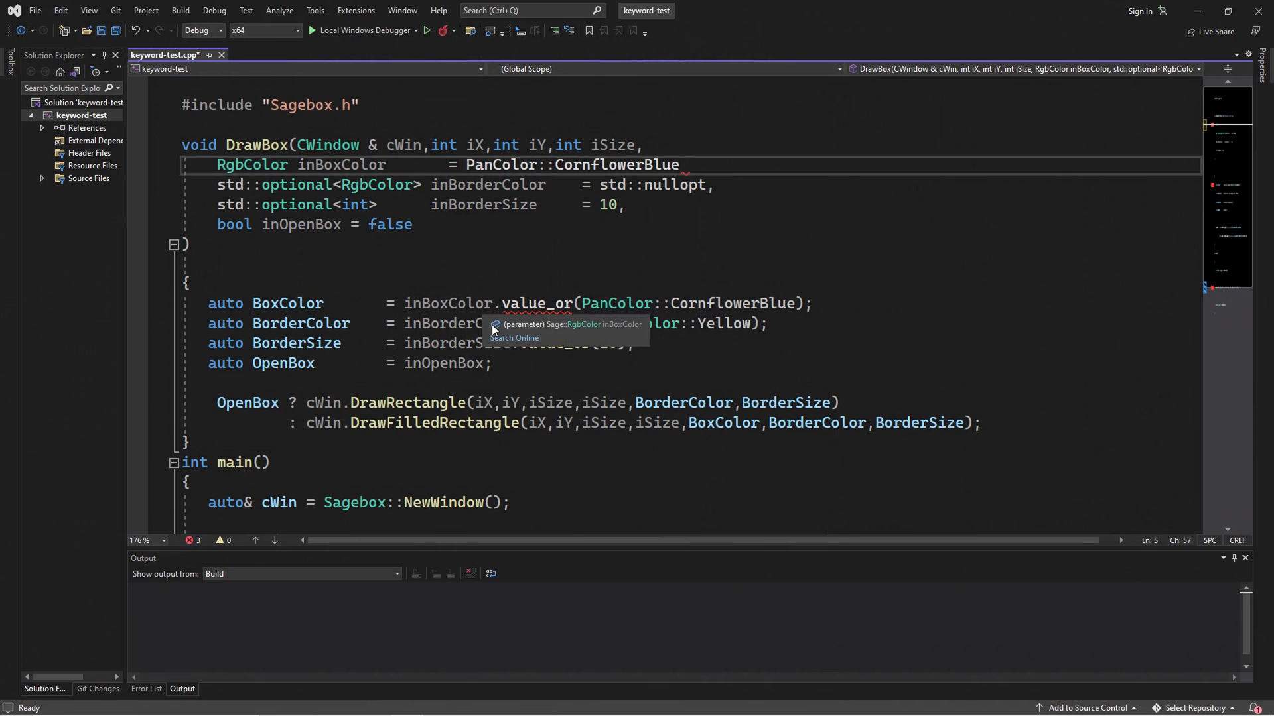
pyautogui.scroll(-3)
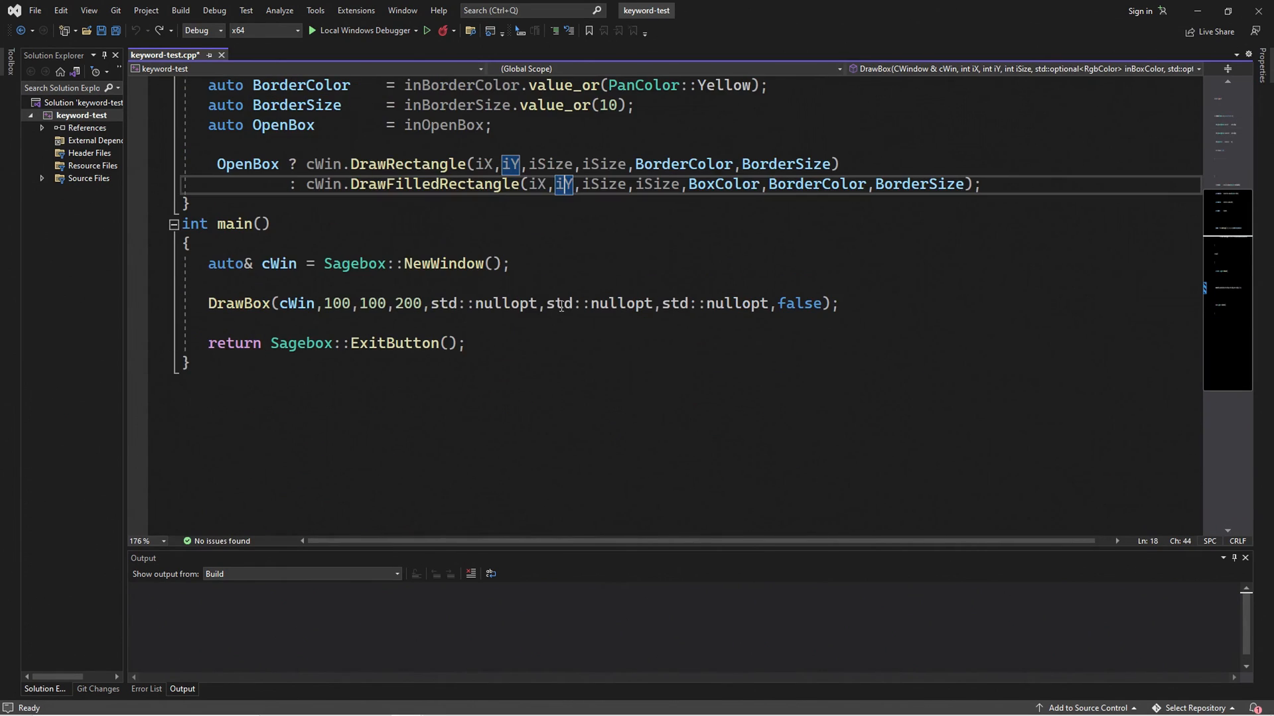
pyautogui.moveTo(526, 303); pyautogui.dragTo(687, 303)
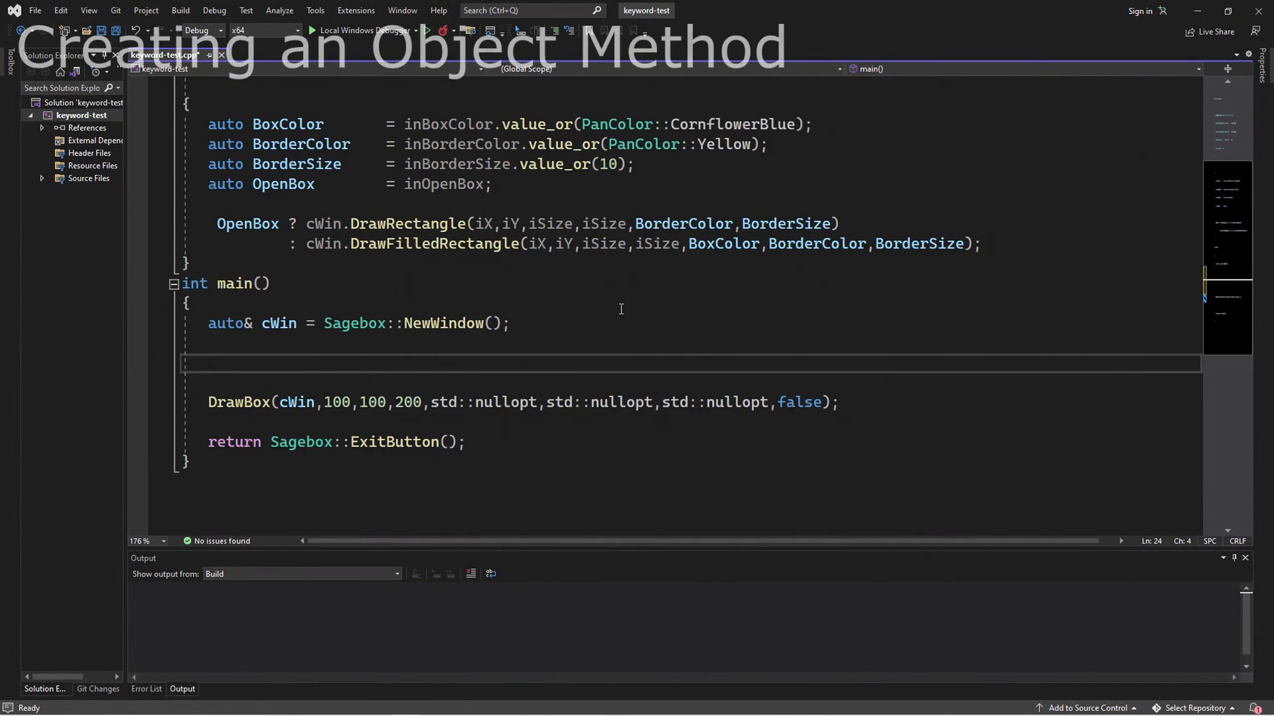
# - Create a Box from cWin with PanColor::Yellow and give it SetOpenBox(false)
pyautogui.write('cWin.CreateBox();')
pyautogui.click(691, 383)
pyautogui.write('Box.')
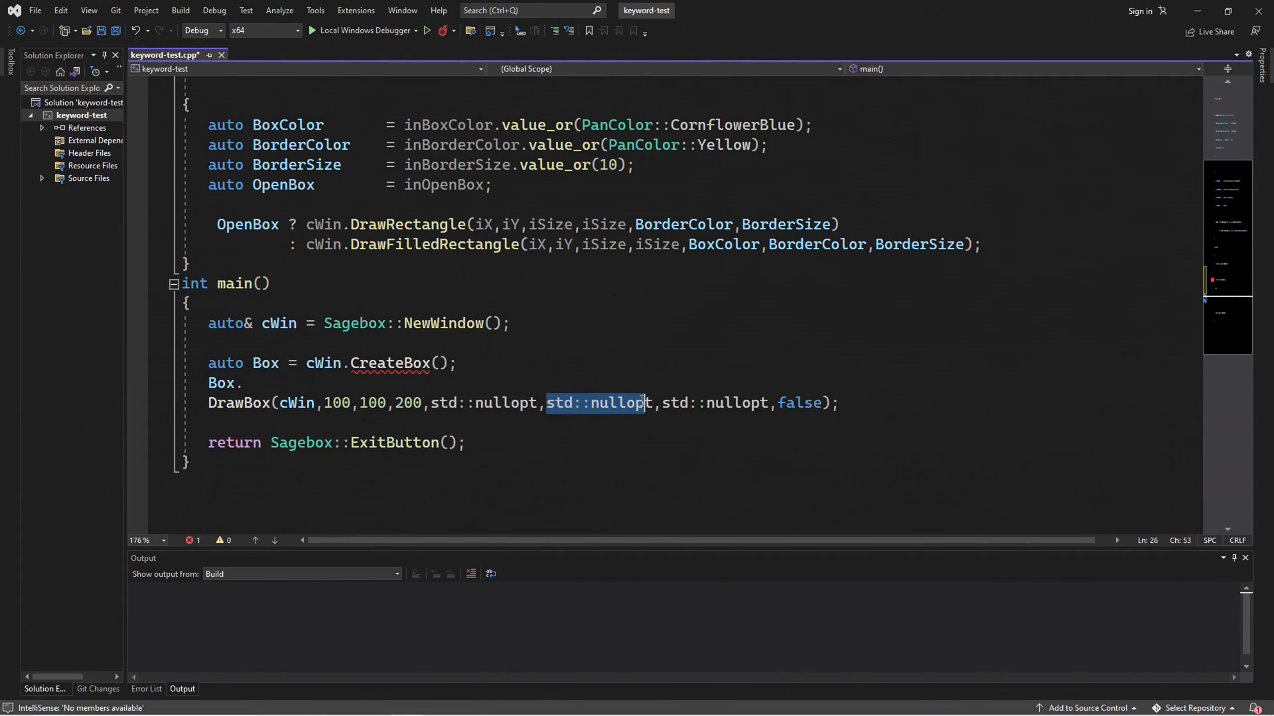
pyautogui.write('Pan')
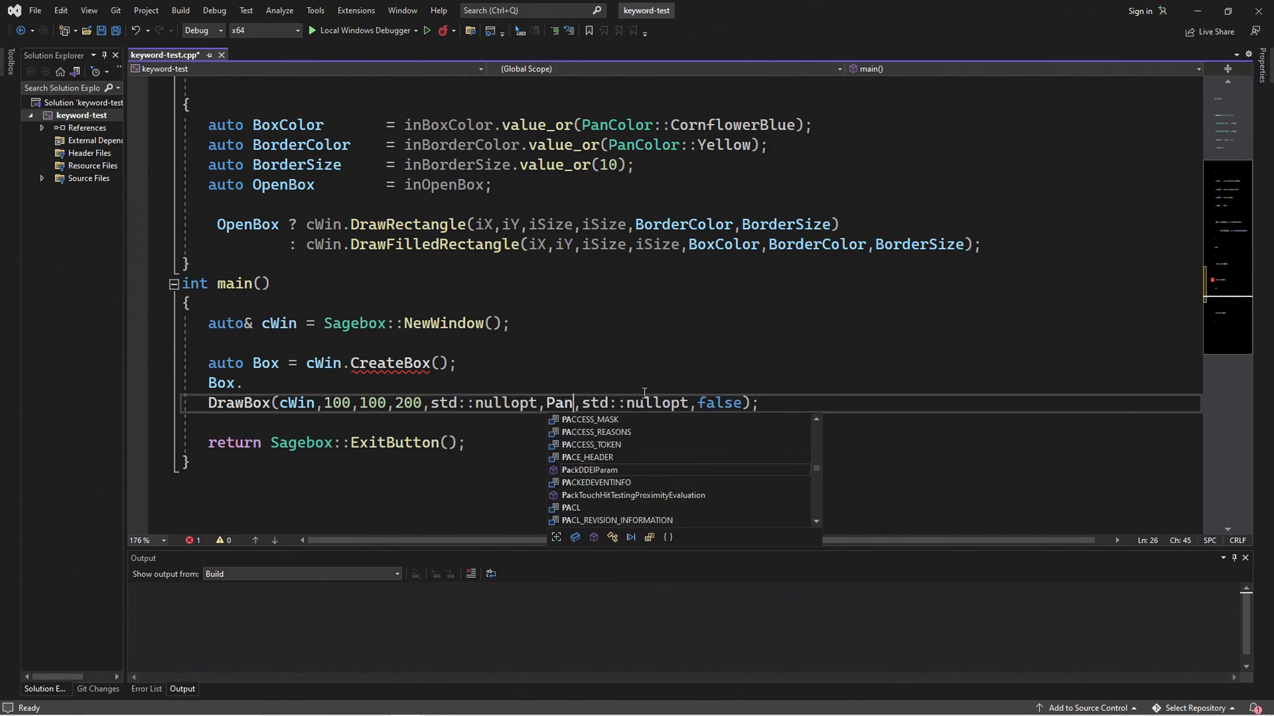
pyautogui.write('Color::Yellow')
pyautogui.click(691, 383)
pyautogui.write('S')
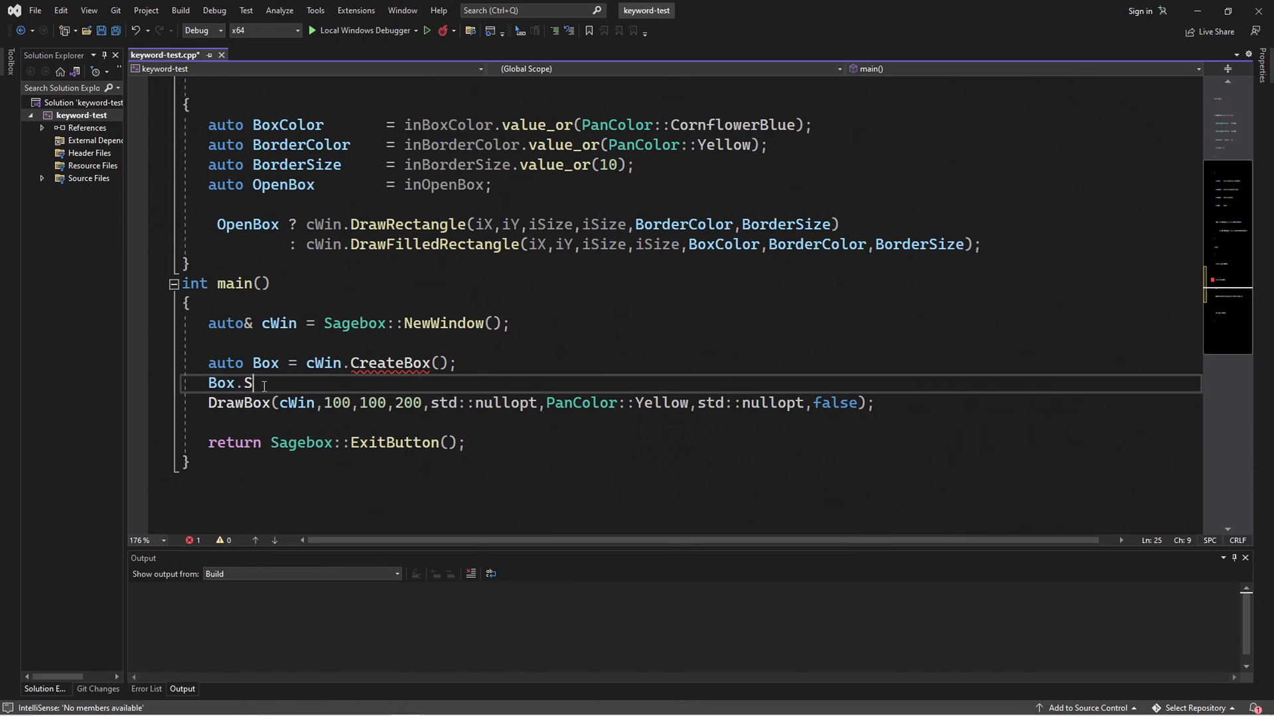
pyautogui.write('etOpenBox')
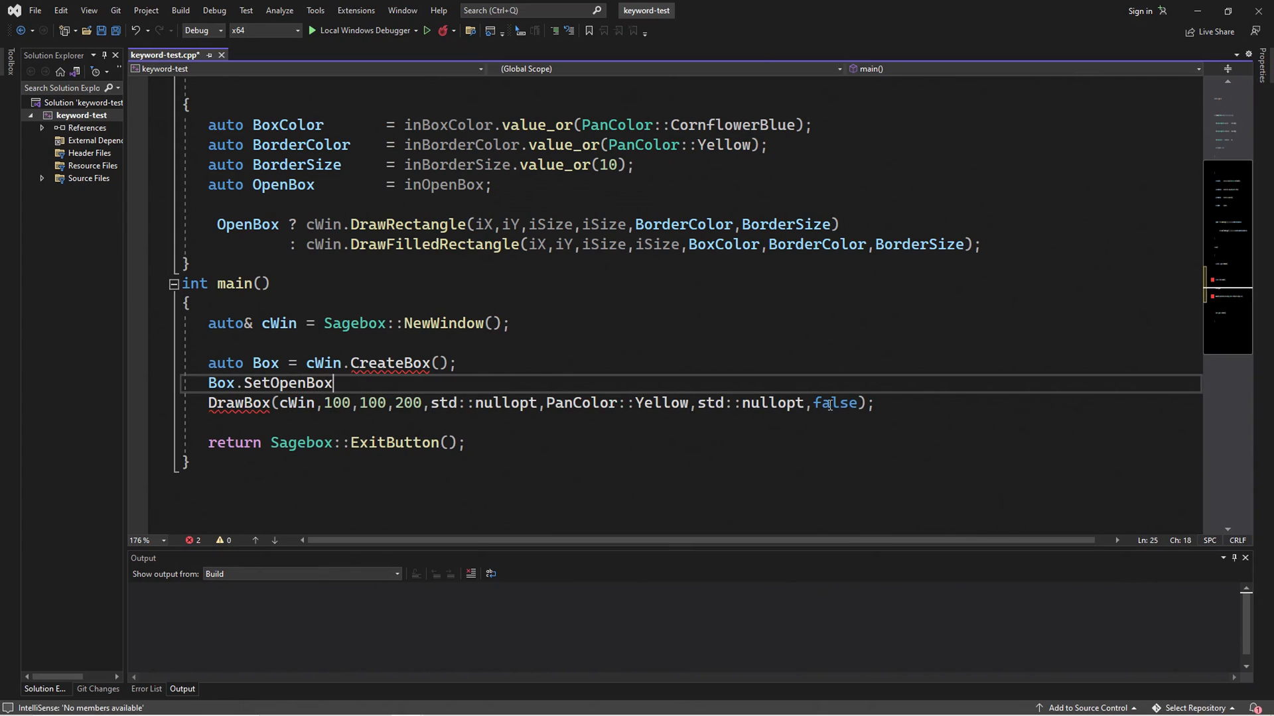
pyautogui.write('(false);')
pyautogui.write('Box.SetBorderColor')
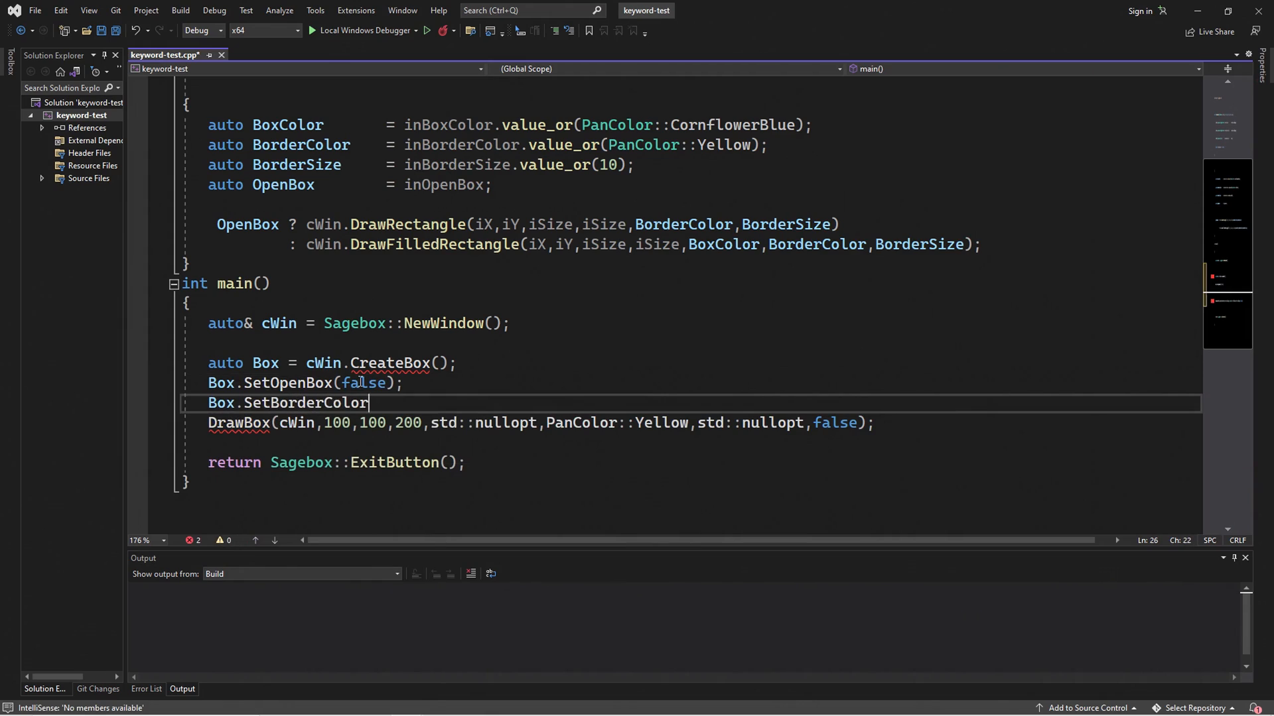
# - Add Box.SetBorderColor(PanColorYellow); and Box.Draw(100,100,200); to finish the object-style version
pyautogui.write('(PanColorYellow);')
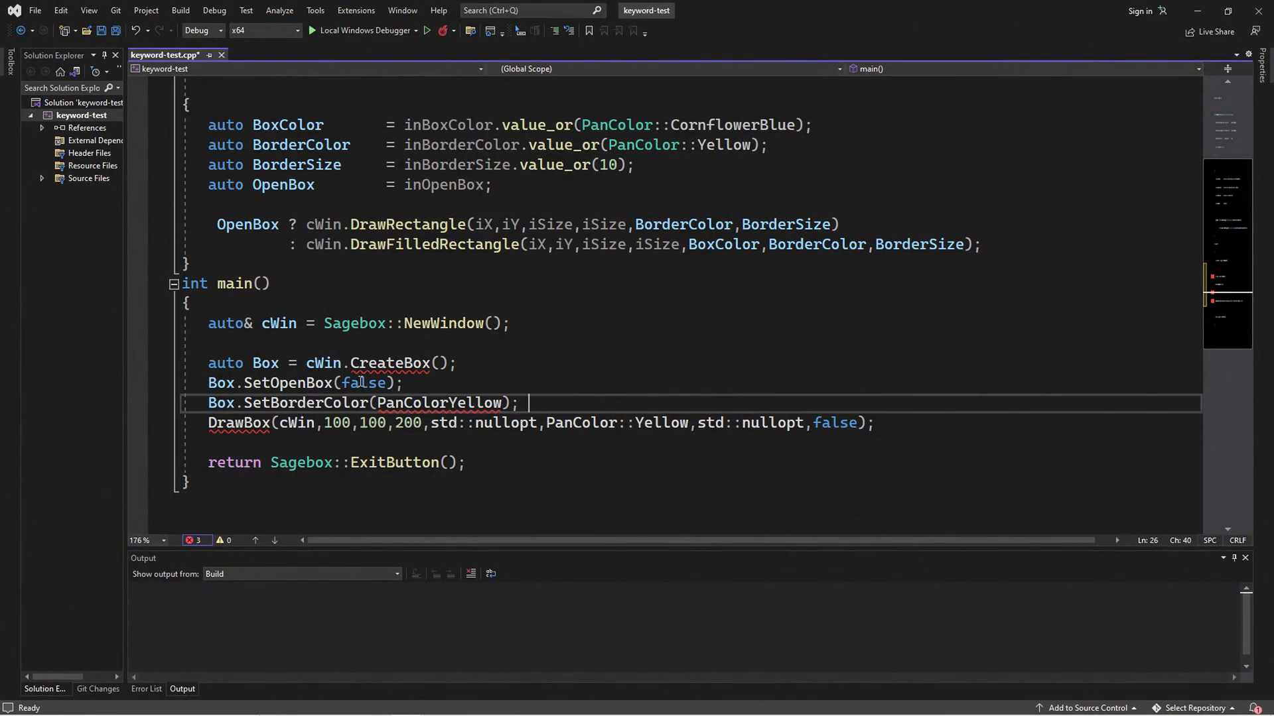
pyautogui.write('Box.Draw(100,100,200);')
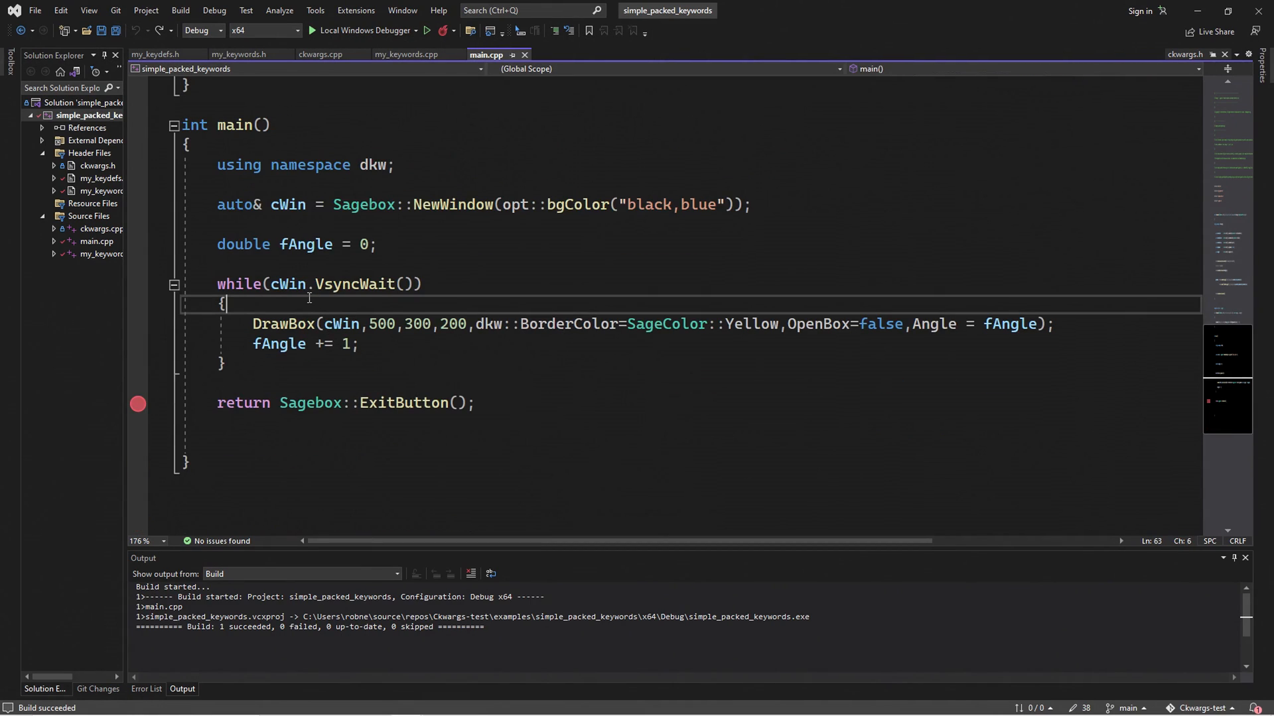
# - Write the DrawBox call's BorderColor without dkw::, fixing the run-together dkwBorderColor word
pyautogui.write('DrawBox(')
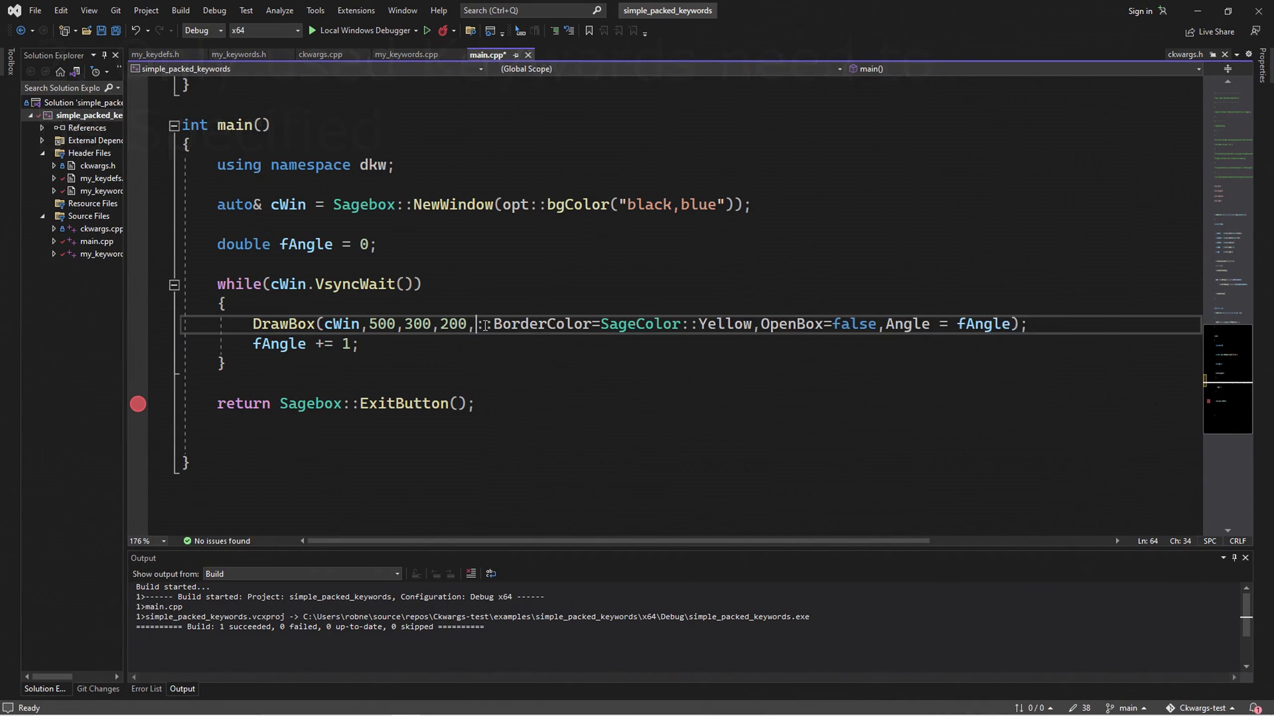
pyautogui.doubleClick(525, 324)
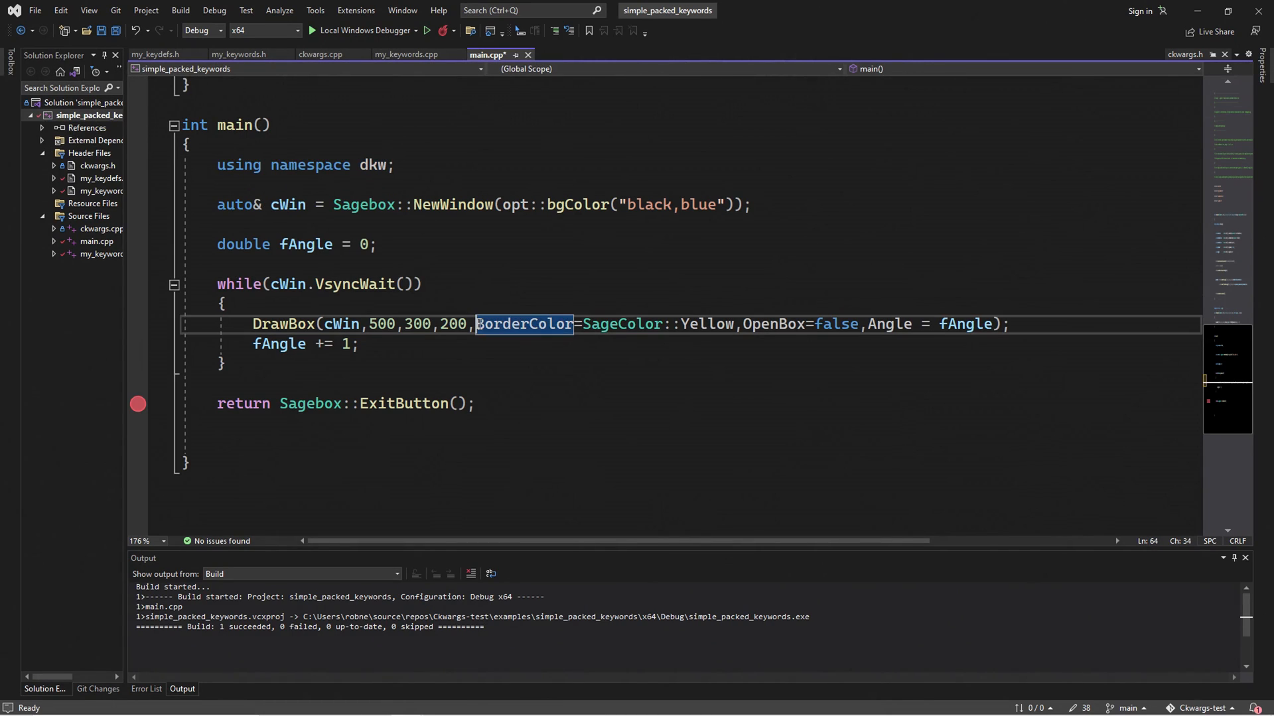
pyautogui.write('dkw')
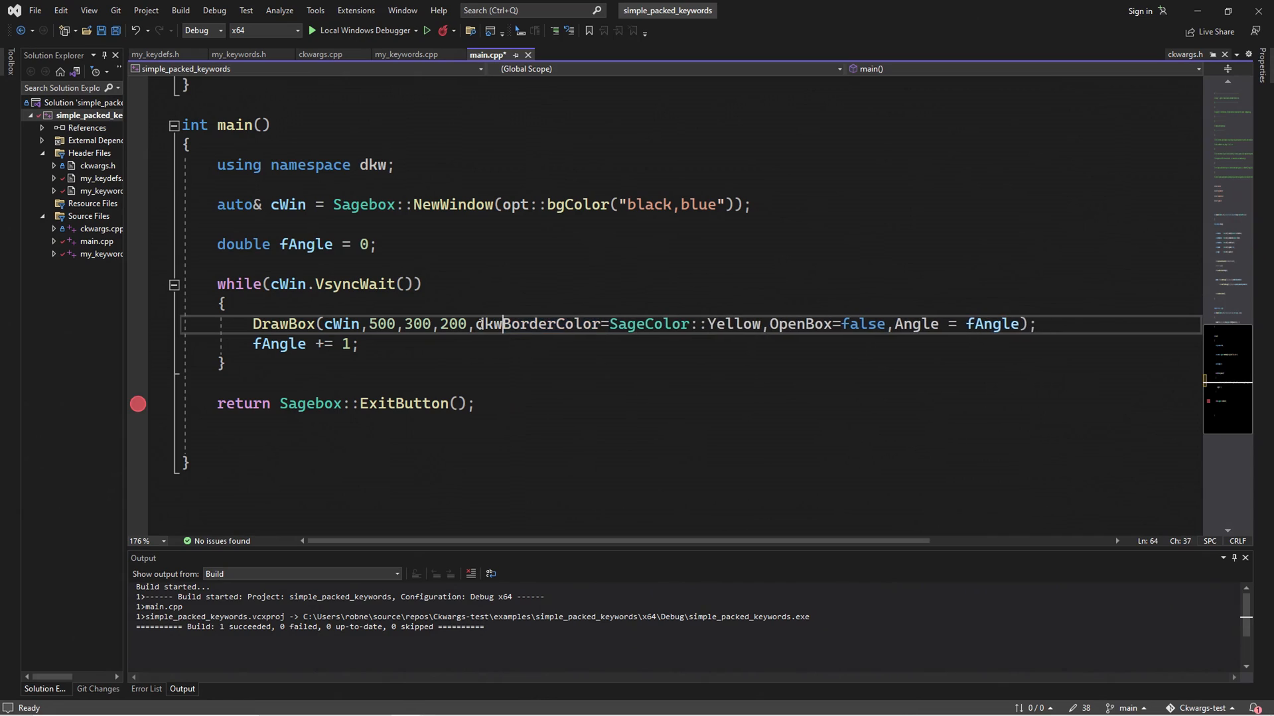
pyautogui.doubleClick(525, 325)
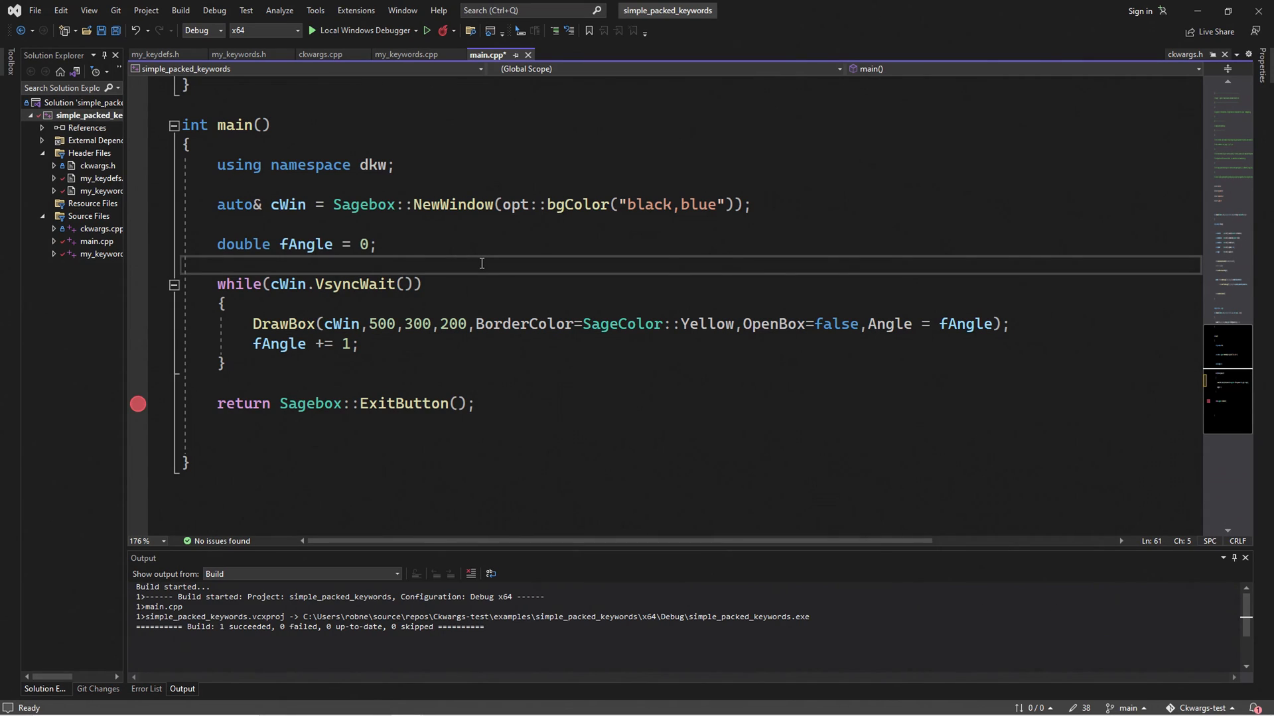
# - Retype dkw:: before BorderColor to view the IntelliSense list of available keywords
pyautogui.click(219, 265)
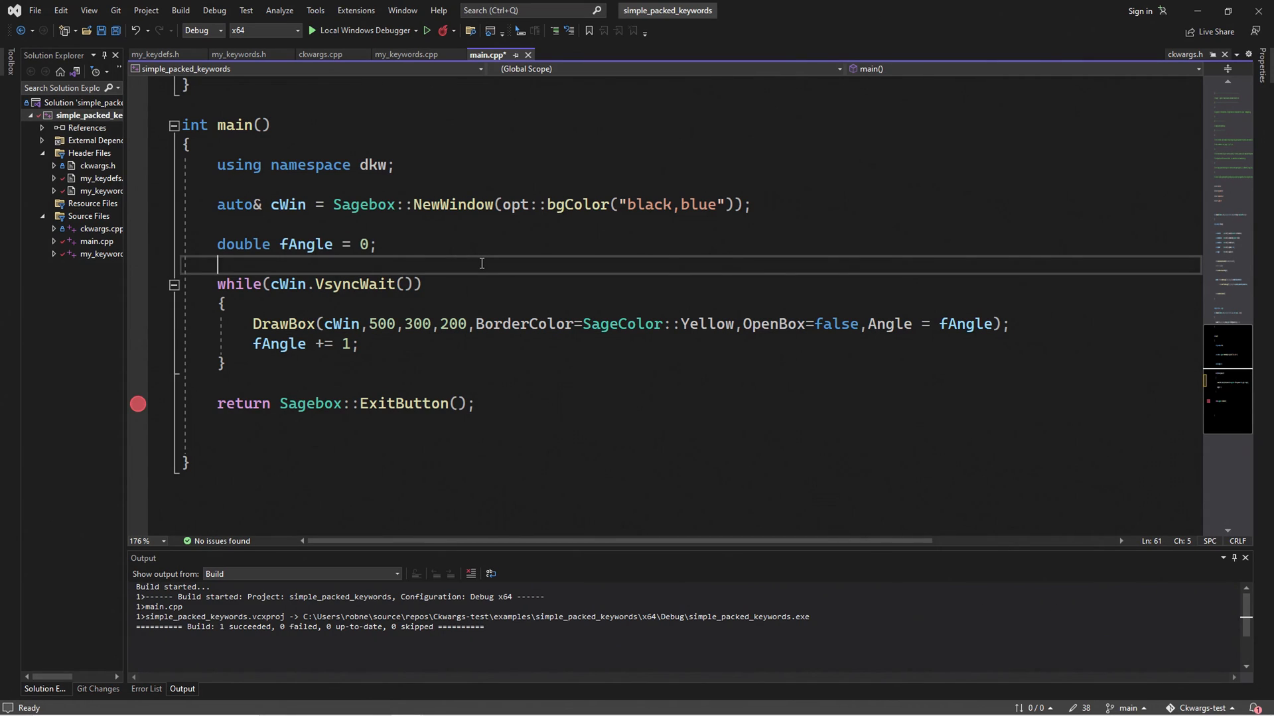
pyautogui.write('dkw::')
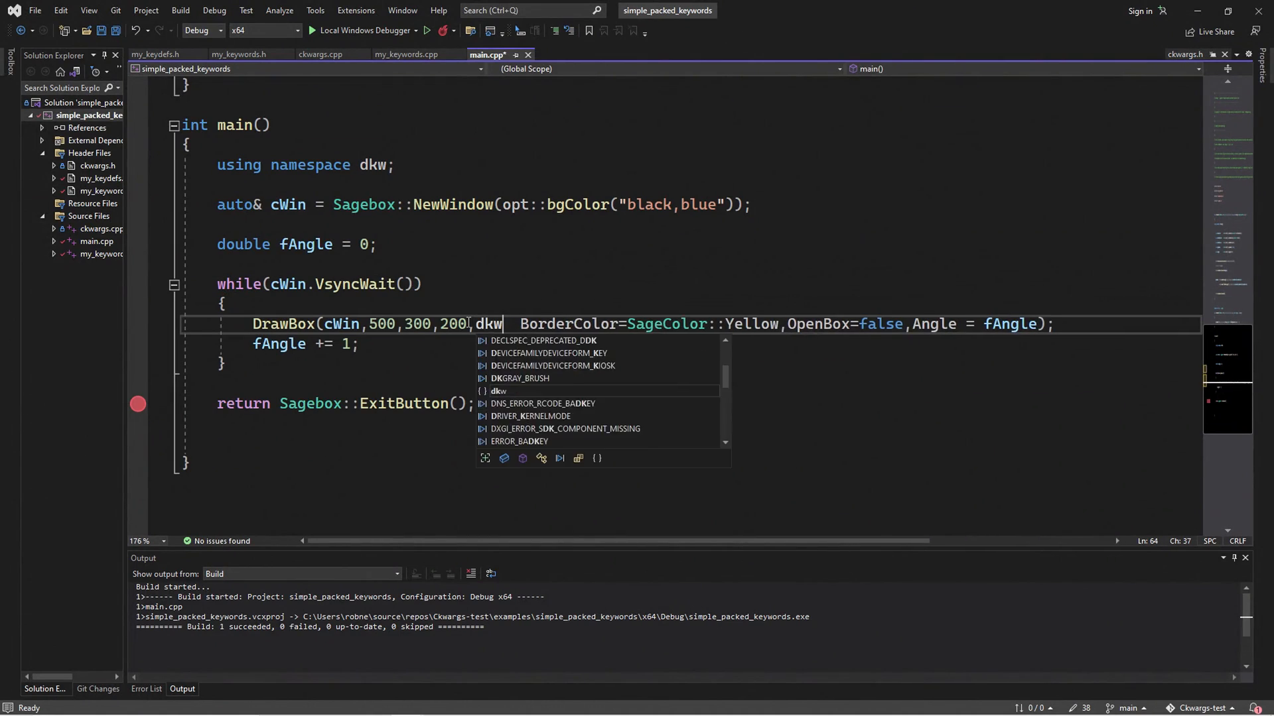
pyautogui.write('::')
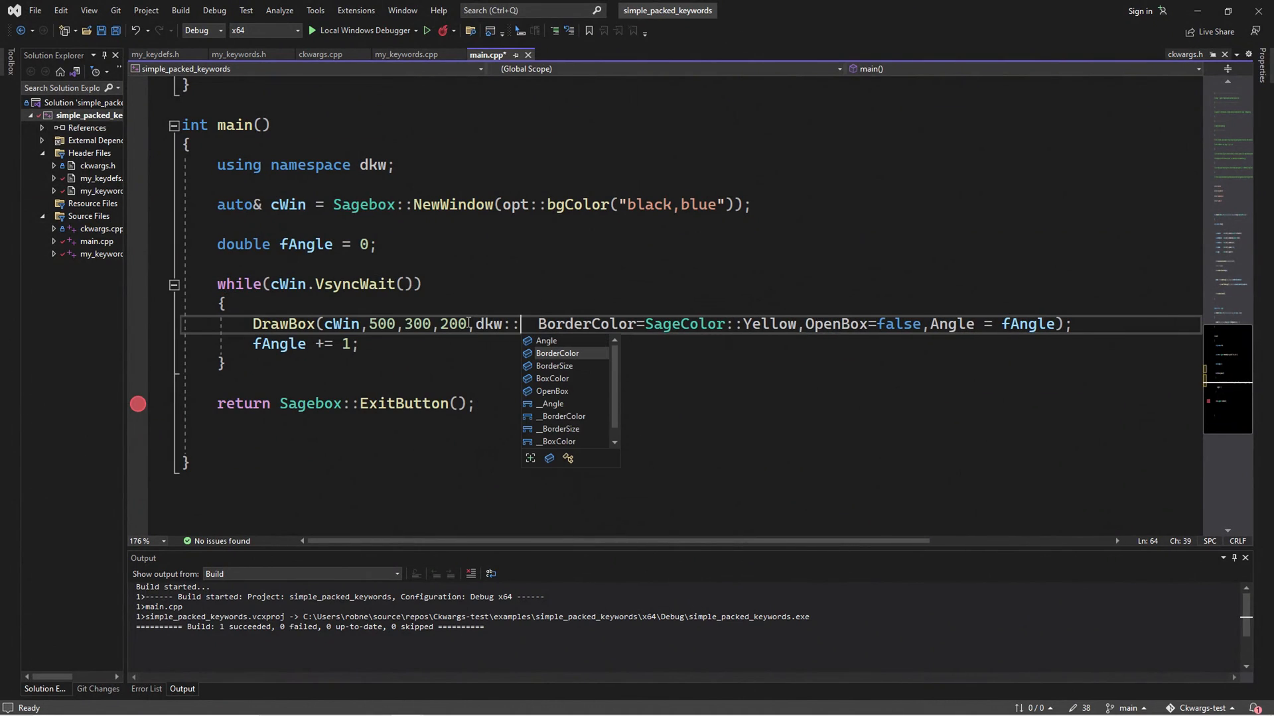
pyautogui.moveTo(557, 354)
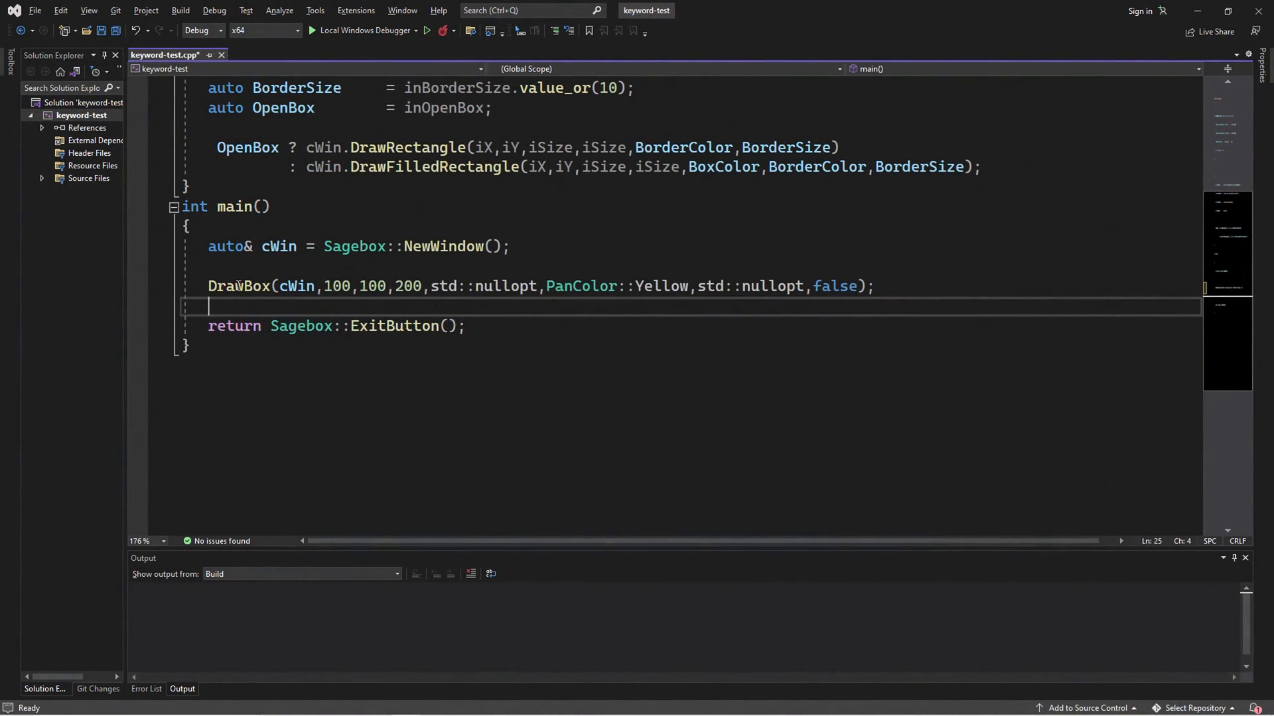
pyautogui.moveTo(238, 286)
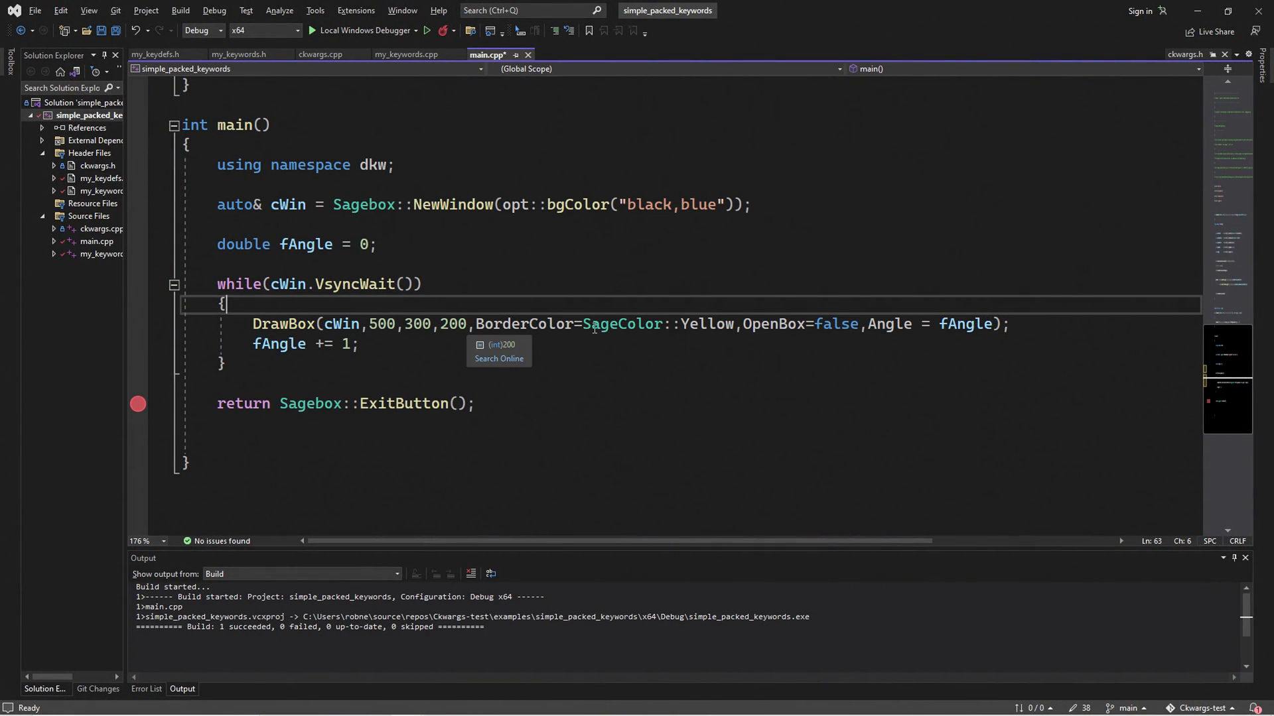
pyautogui.moveTo(507, 282)
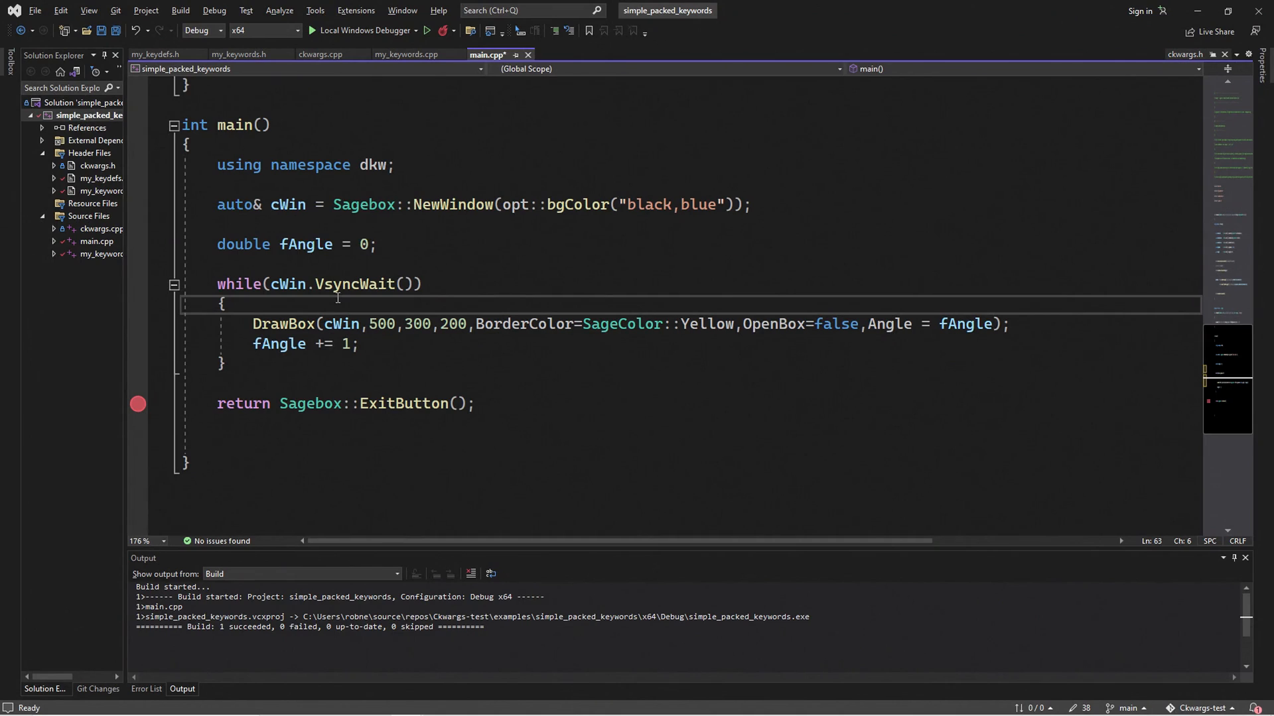
# - Add dkw:: before a keyword in the simple_packed_keywords spinning DrawBox loop
pyautogui.write('dkw::')
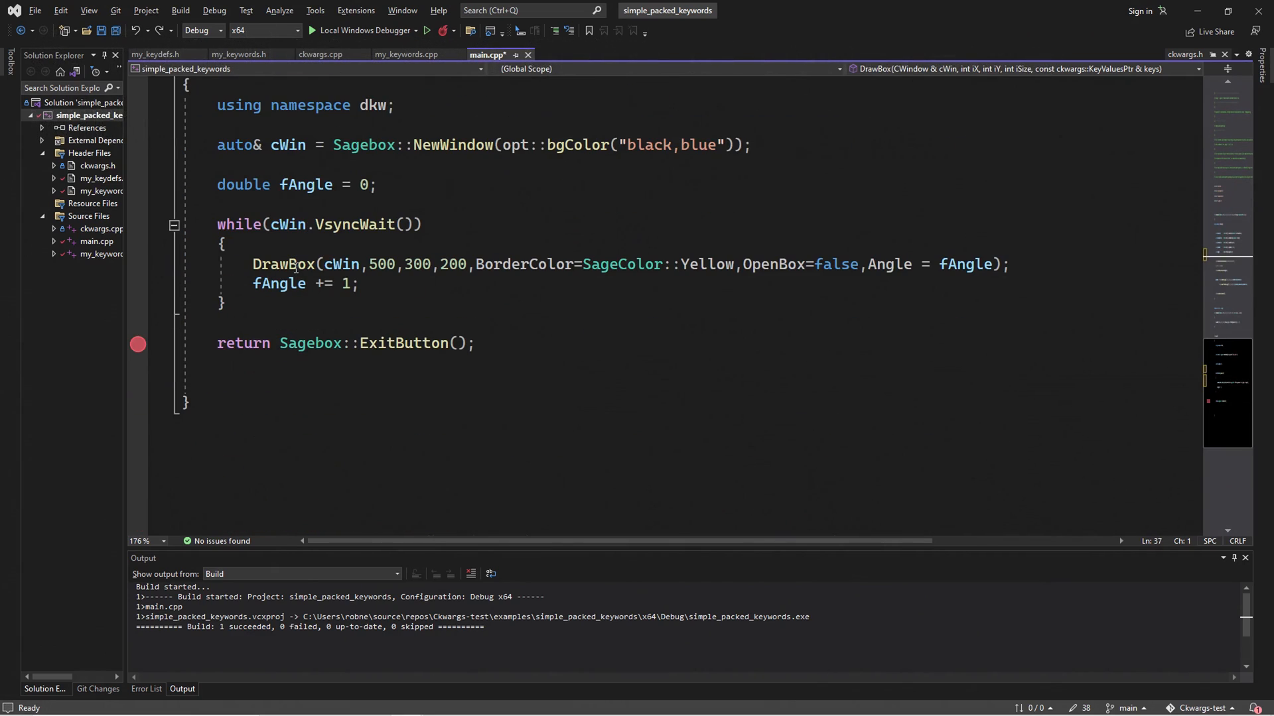
pyautogui.moveTo(299, 264)
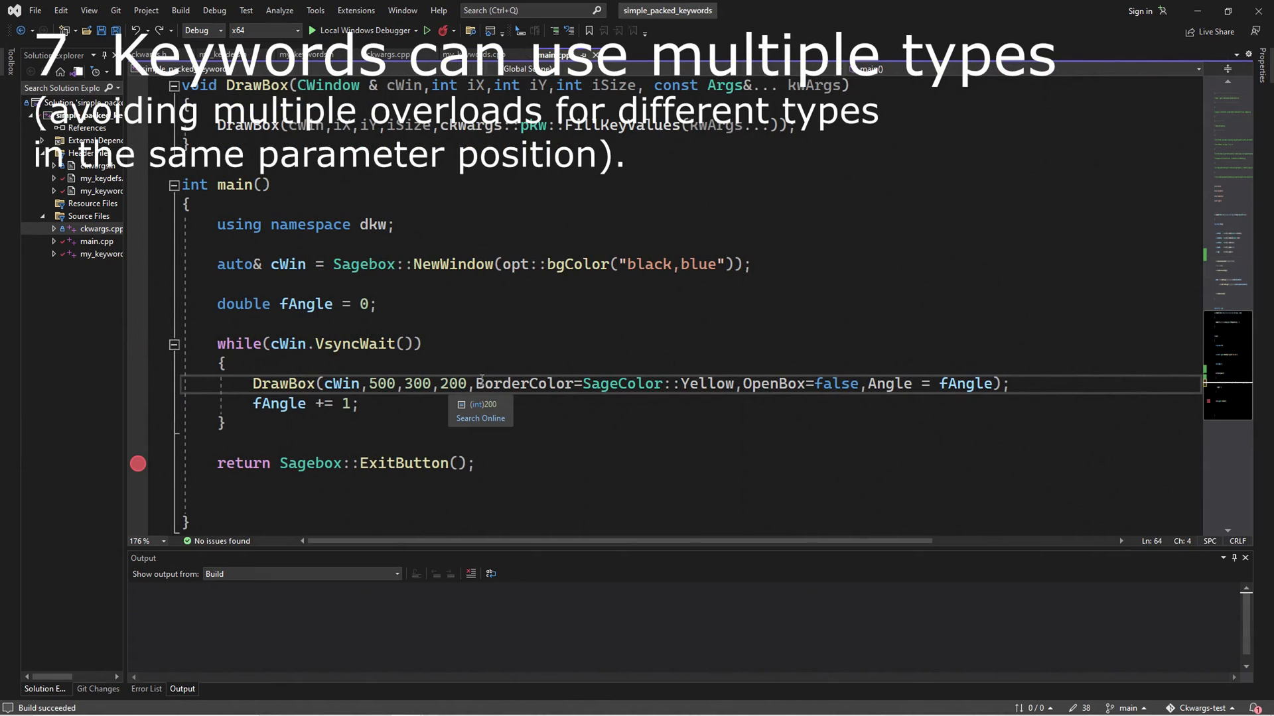
# - Try BorderColor as PanColor::Yellow then RgbColor{0,255,255}, undoing back to PanColor::Yellow
pyautogui.doubleClick(523, 384)
pyautogui.write('"purple')
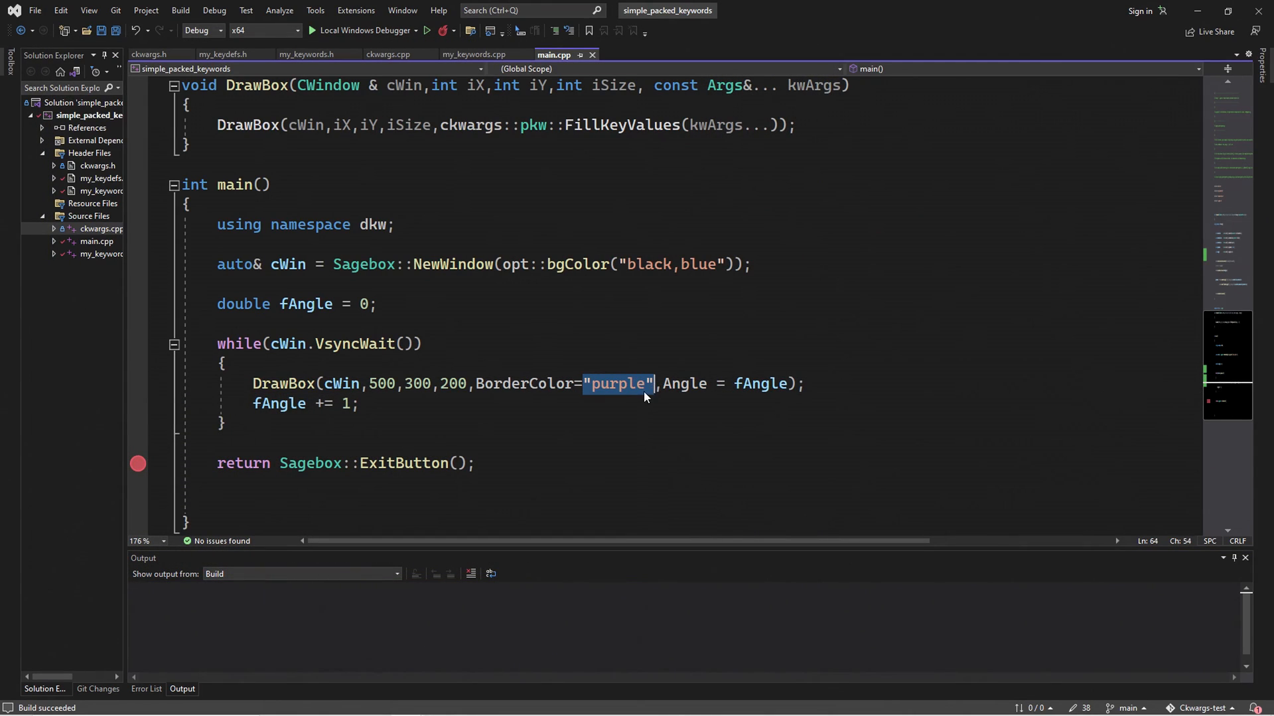
pyautogui.write('PanColor::')
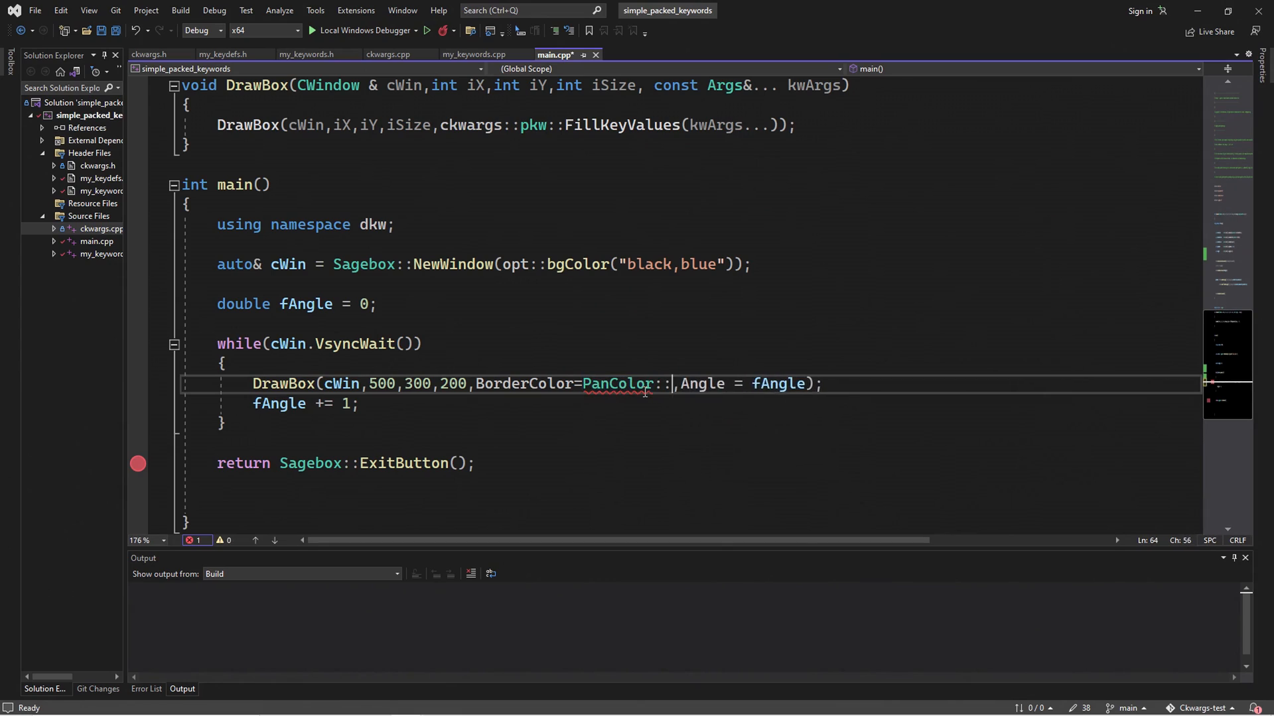
pyautogui.write('Yellow')
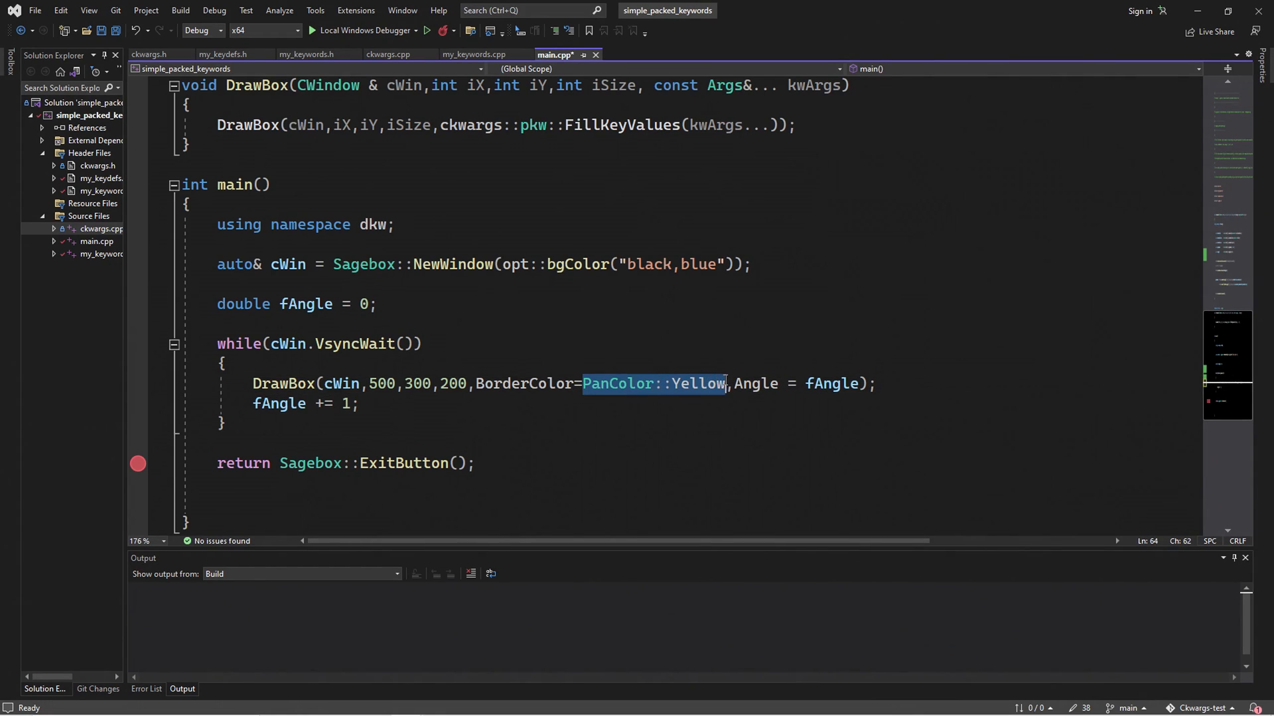
pyautogui.write('RgbColor{0,255,255')
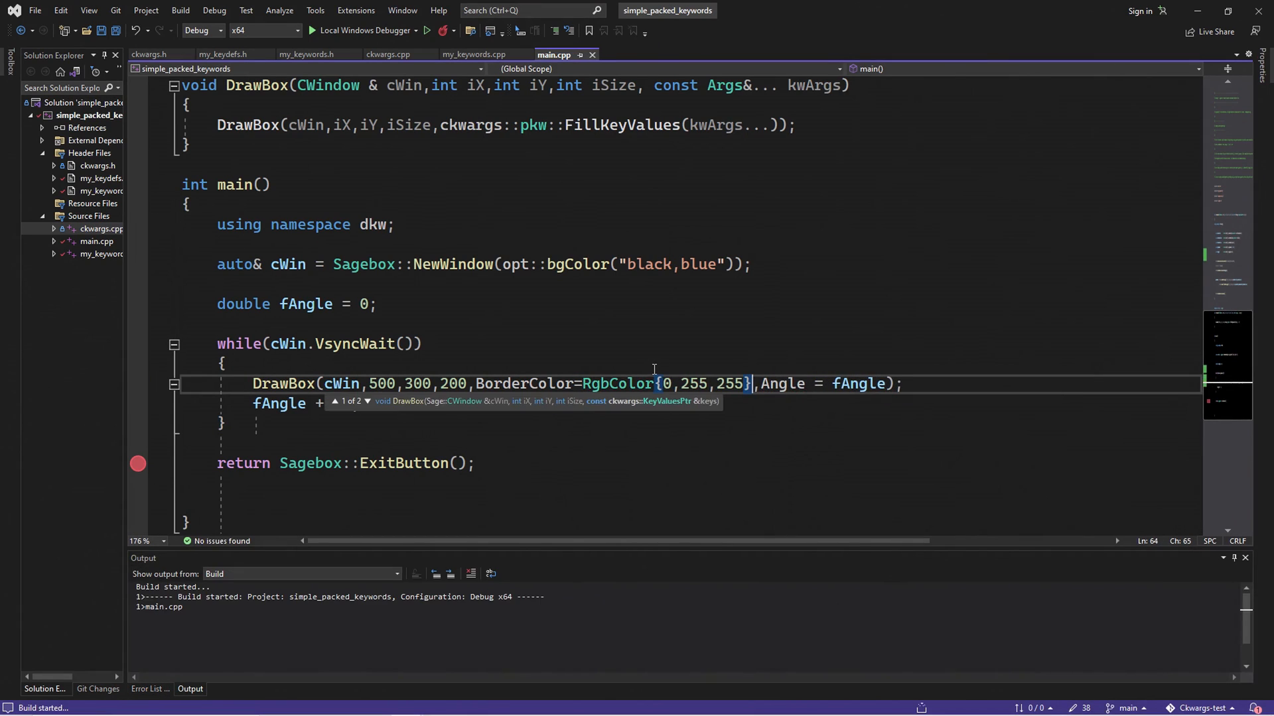
pyautogui.click(319, 30)
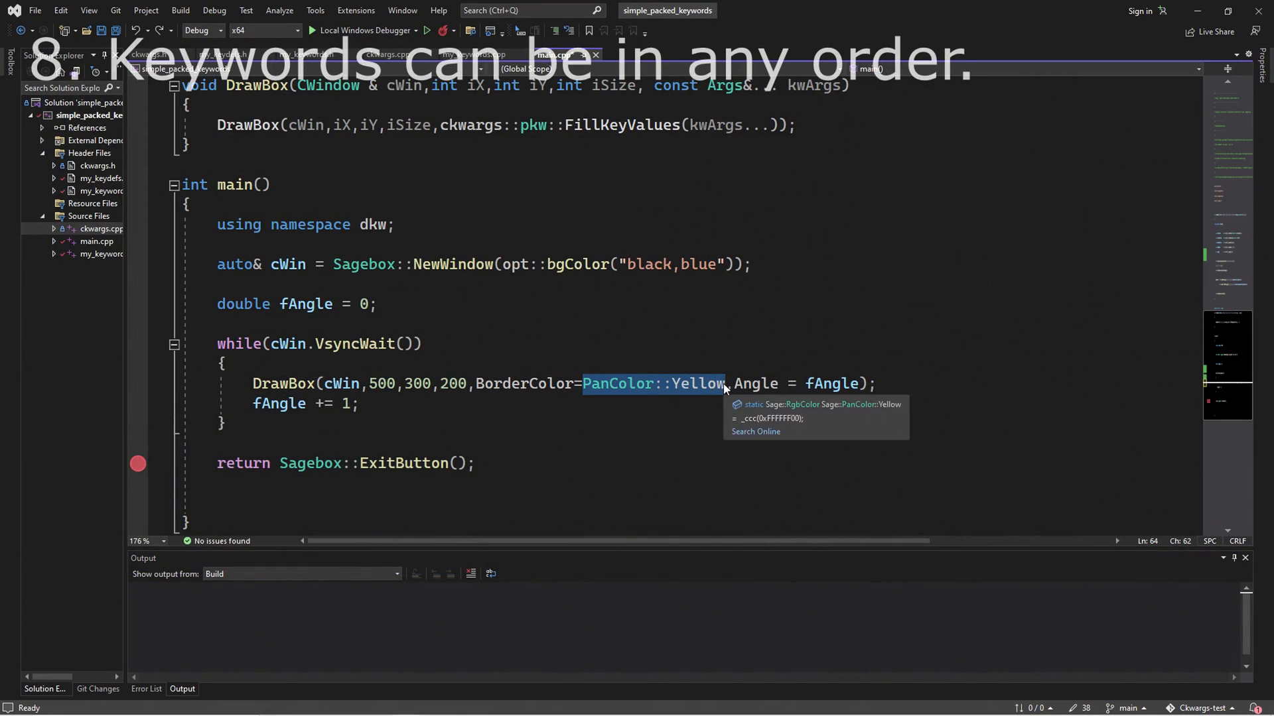
# - Set BorderColor="purple" and insert dkw::OpenBox before the Angle keyword
pyautogui.write('"purple"')
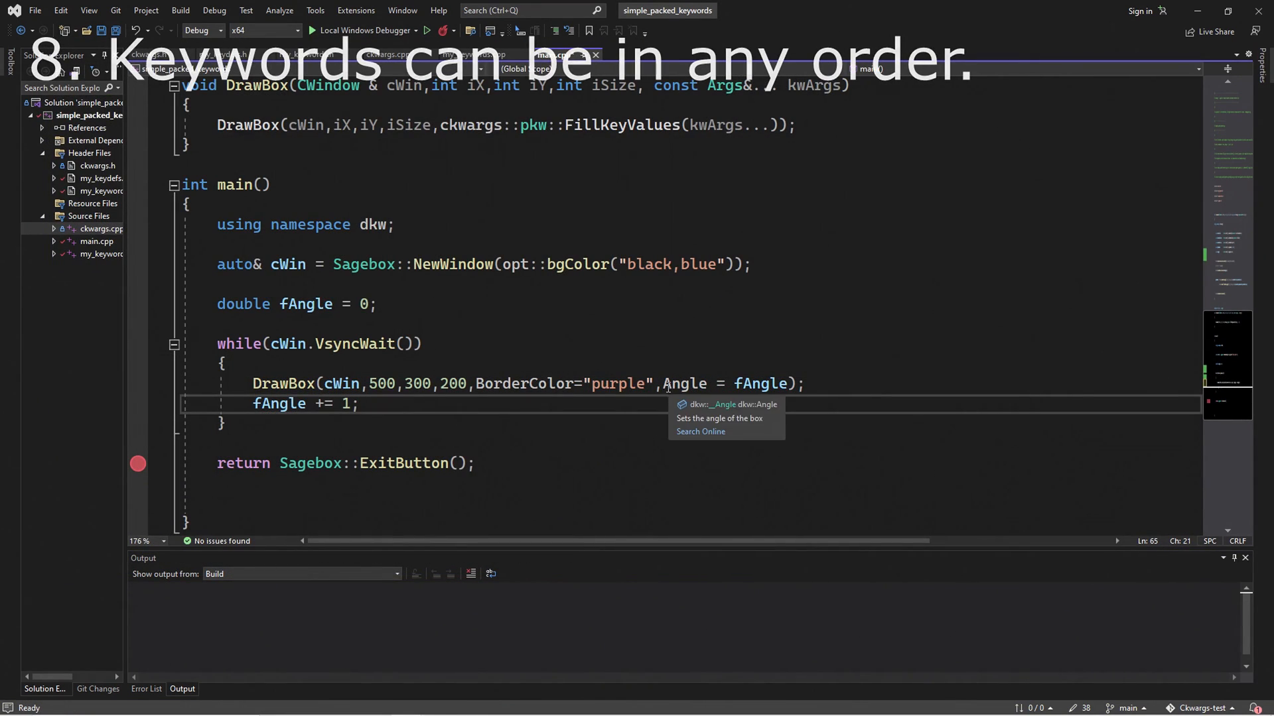
pyautogui.doubleClick(686, 383)
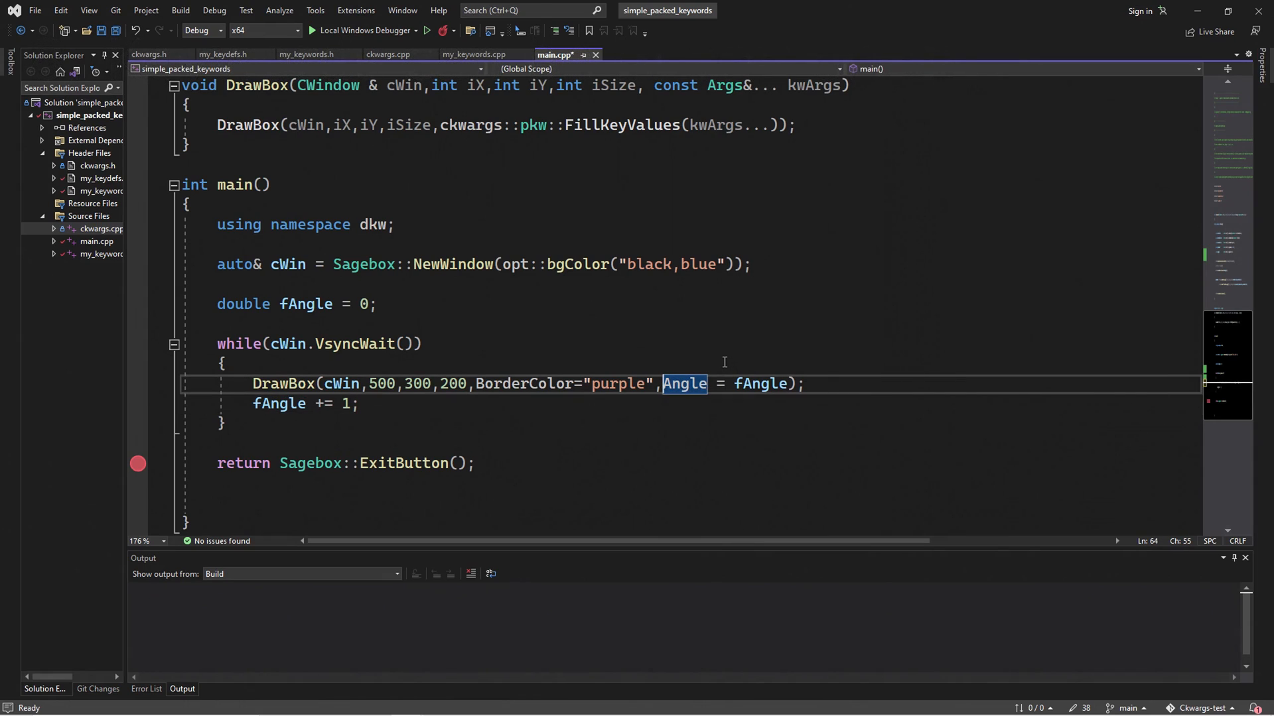
pyautogui.write('dkw::OpenBox')
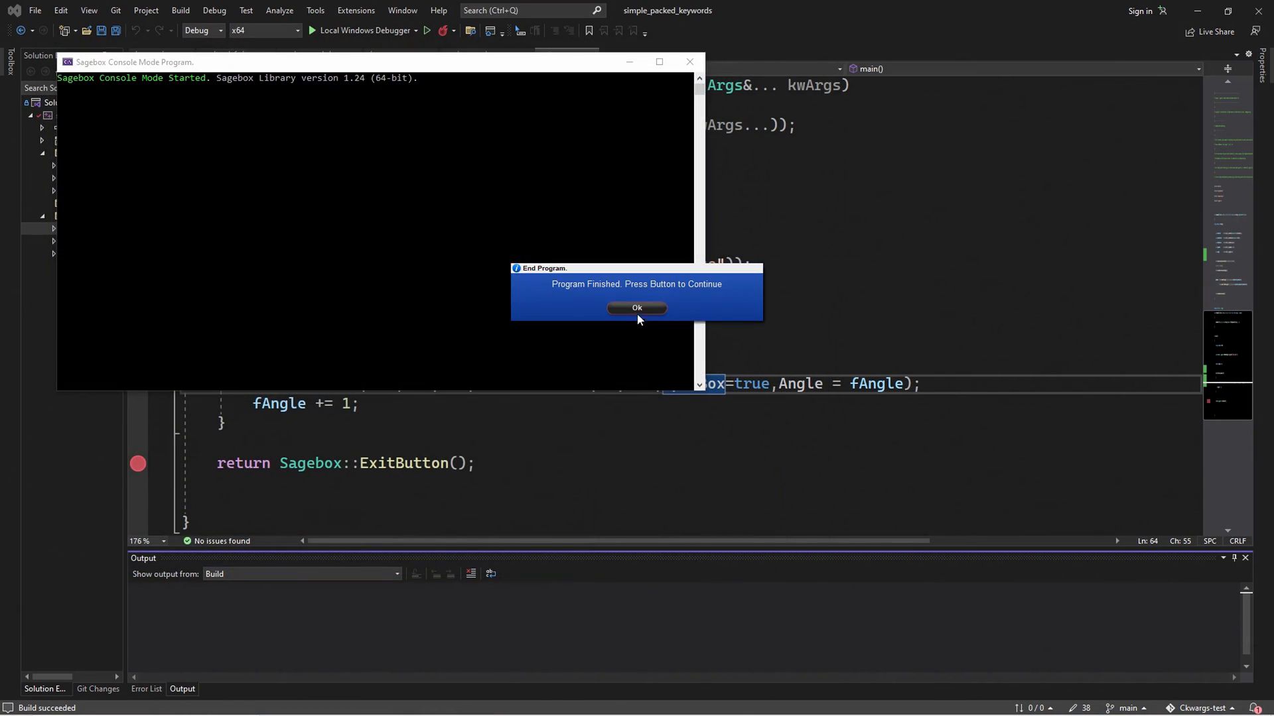
# - Run the program twice, dismissing the Program Finished dialog after each run
pyautogui.click(636, 308)
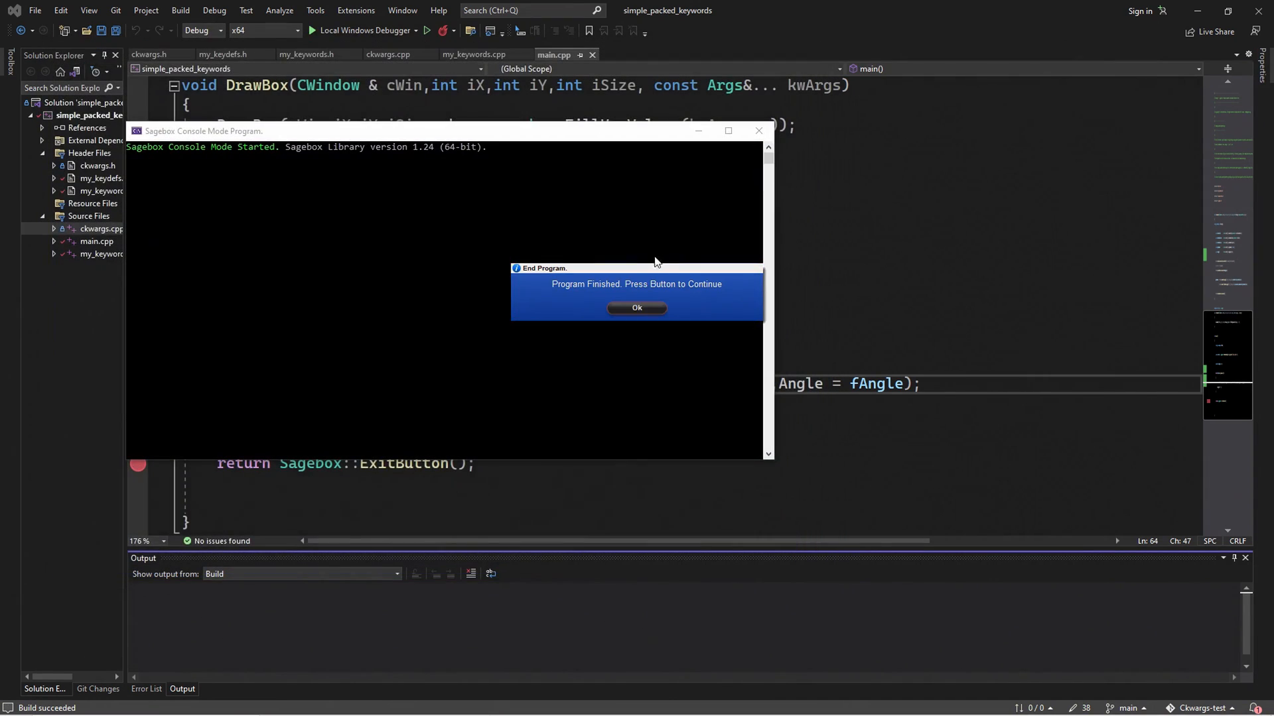
pyautogui.click(637, 308)
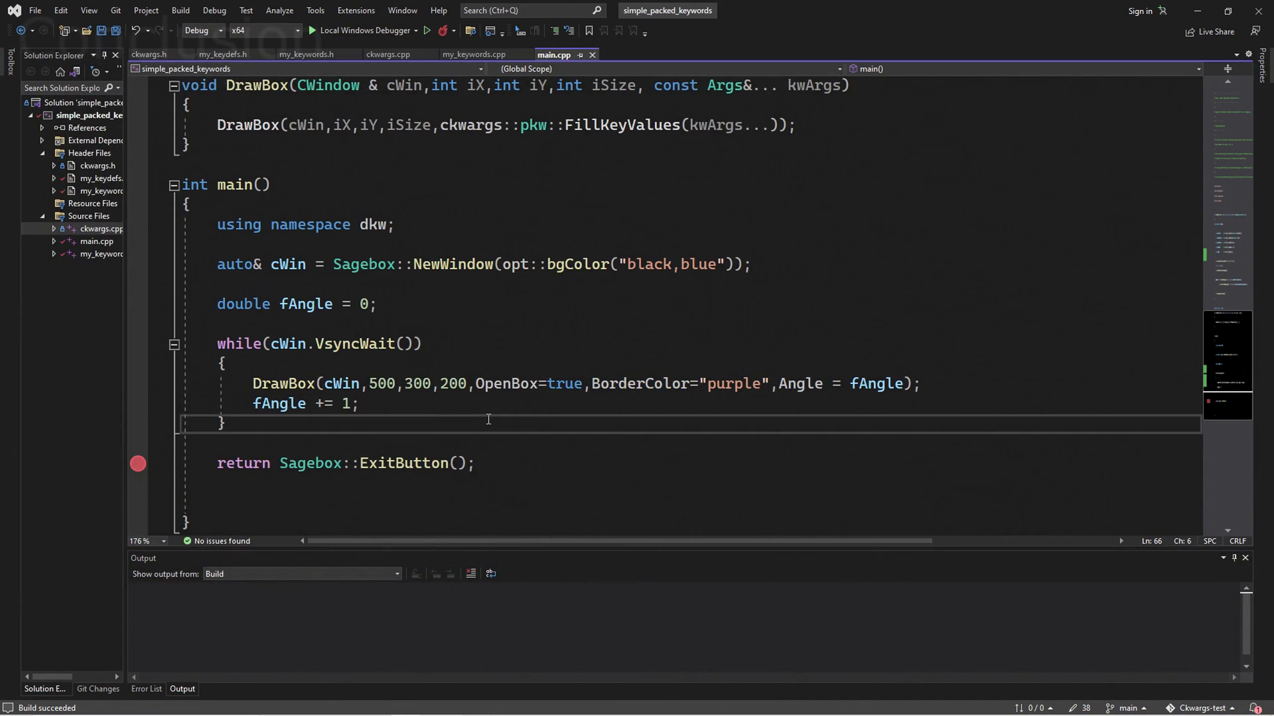